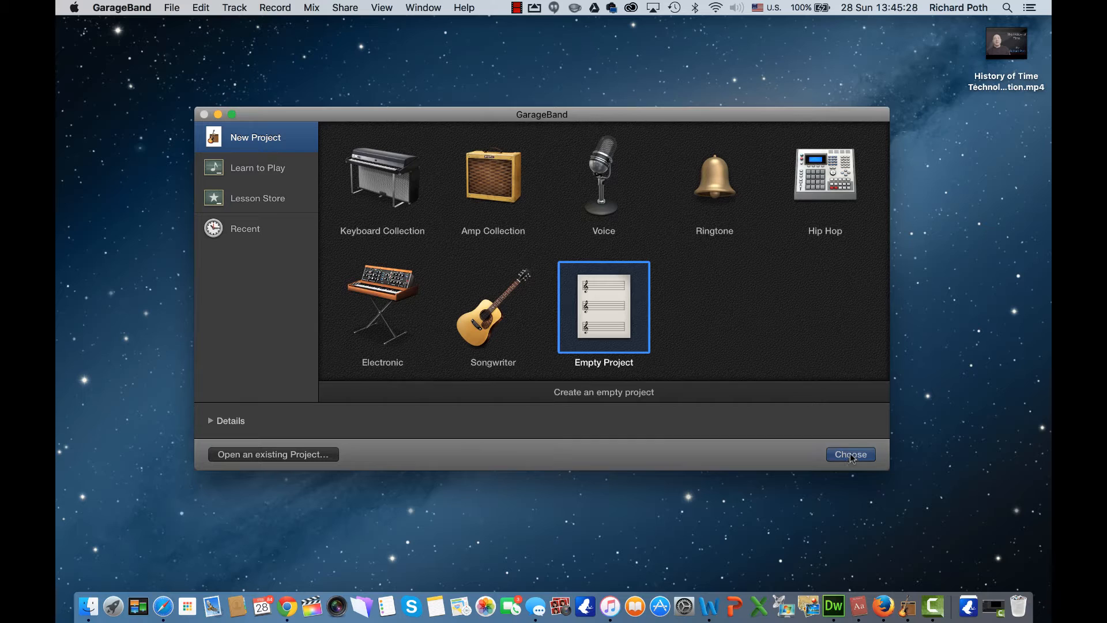
Create an Empty Project with one microphone Audio track (Audio 1).
left_click(850, 455)
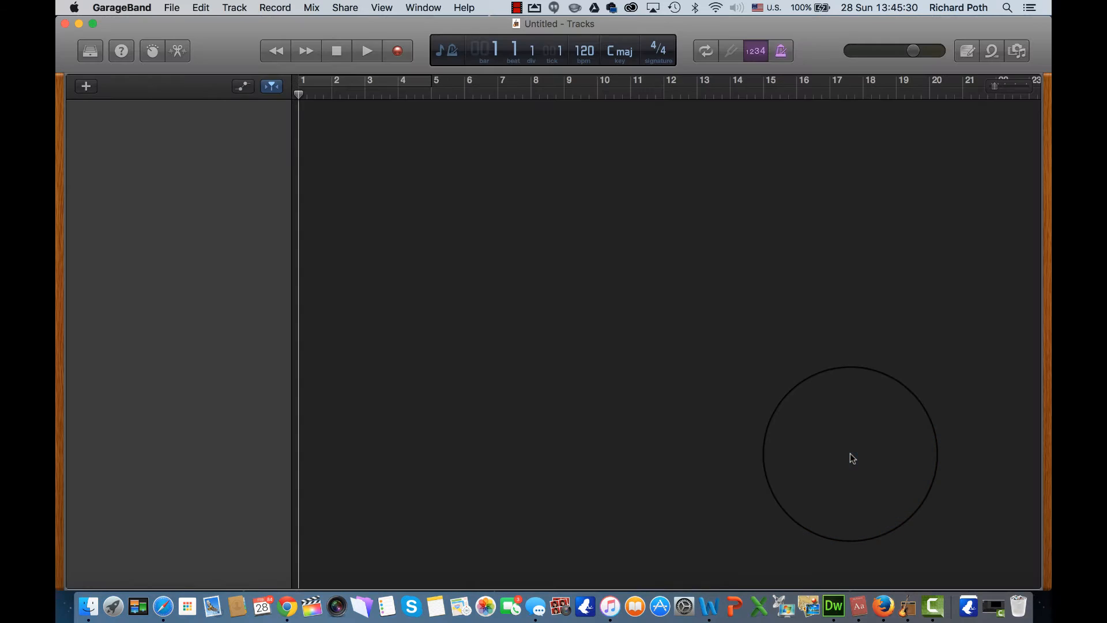
left_click(85, 87)
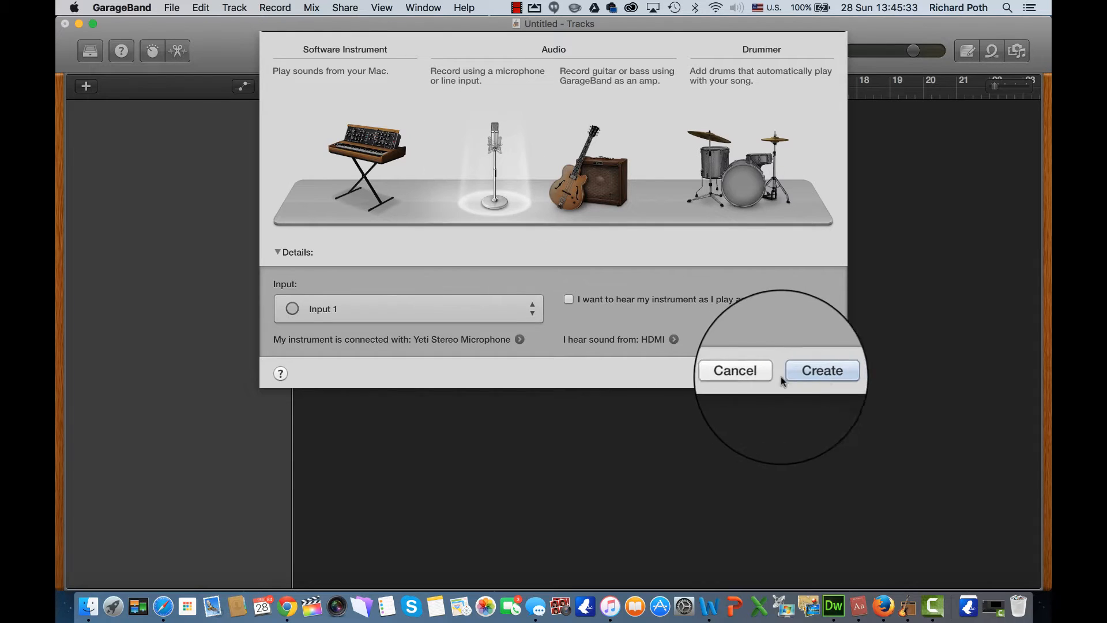
left_click(821, 371)
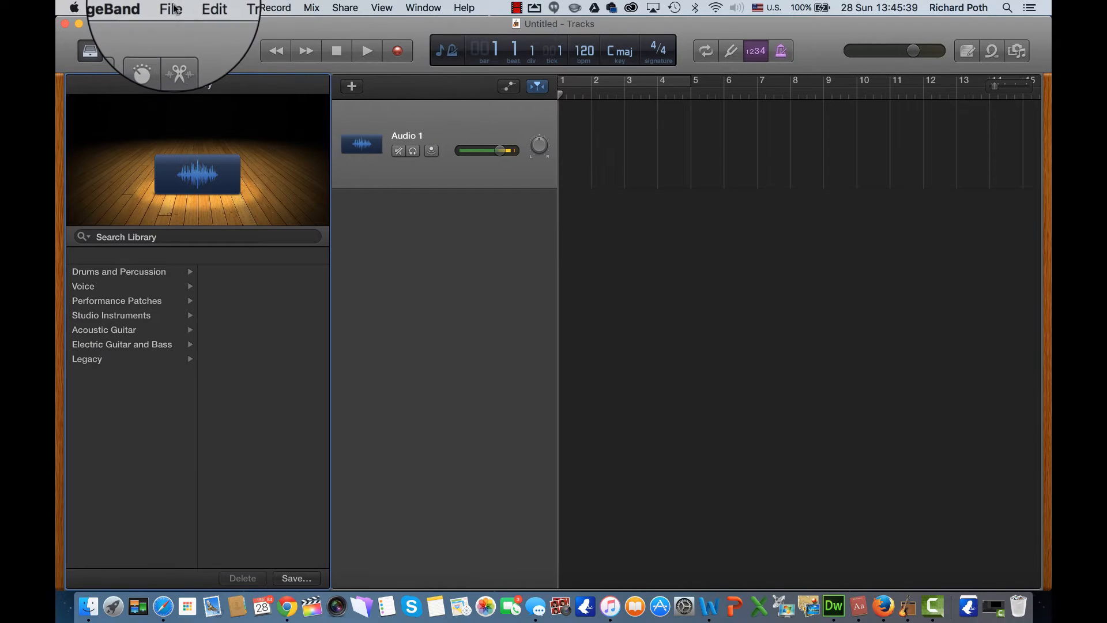
Import History of Time Technology - Introduction.mp4 from the Desktop with its soundtrack.
left_click(171, 8)
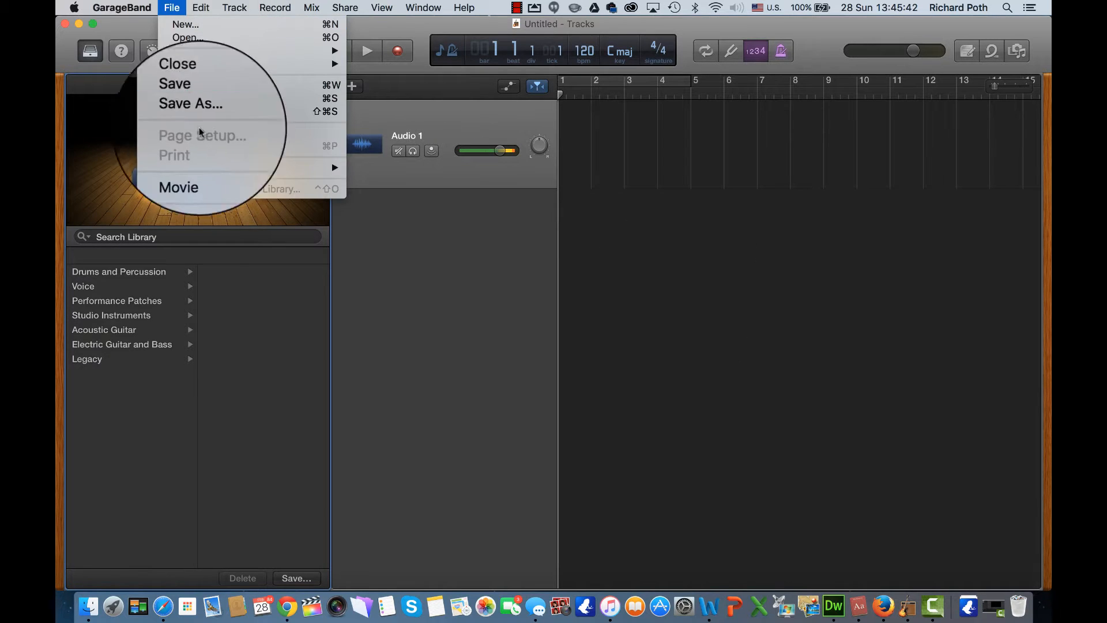
mouse_move(186, 168)
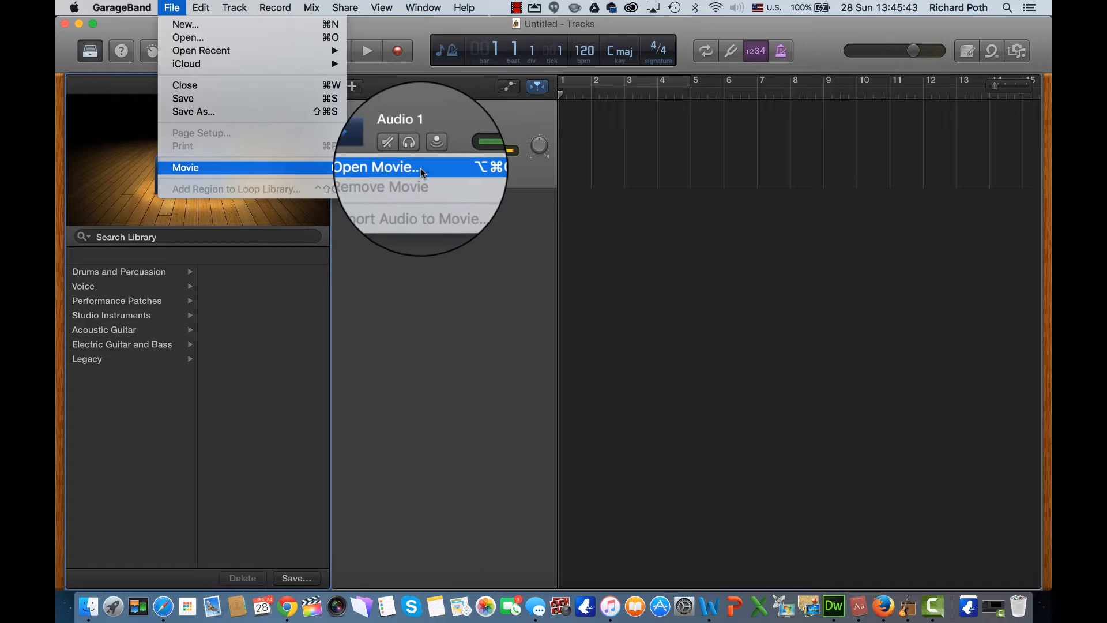
left_click(377, 168)
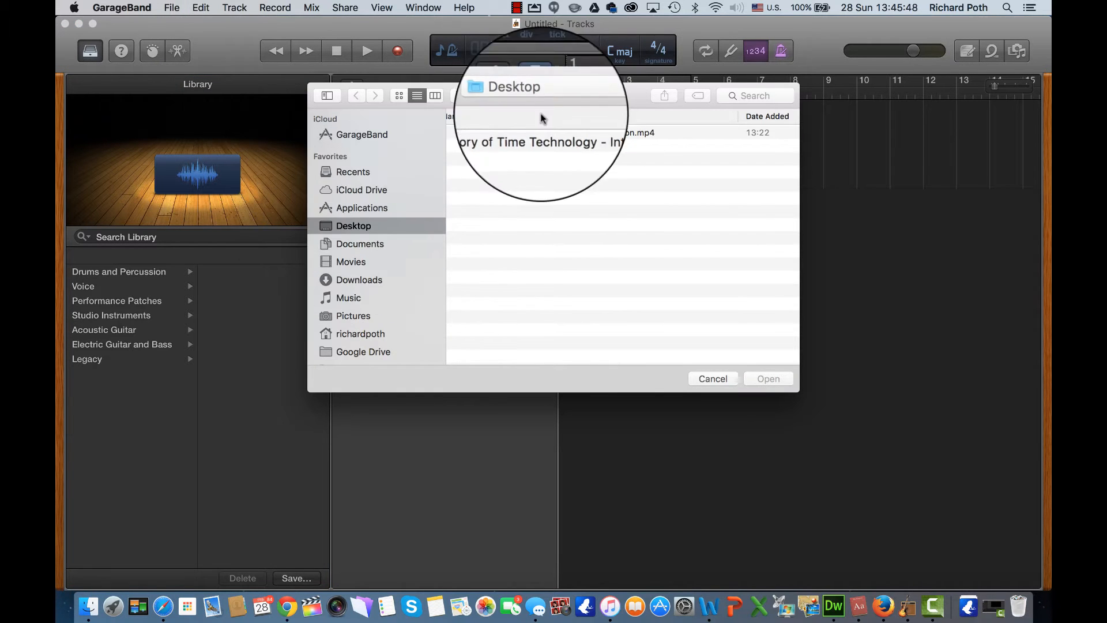
left_click(565, 132)
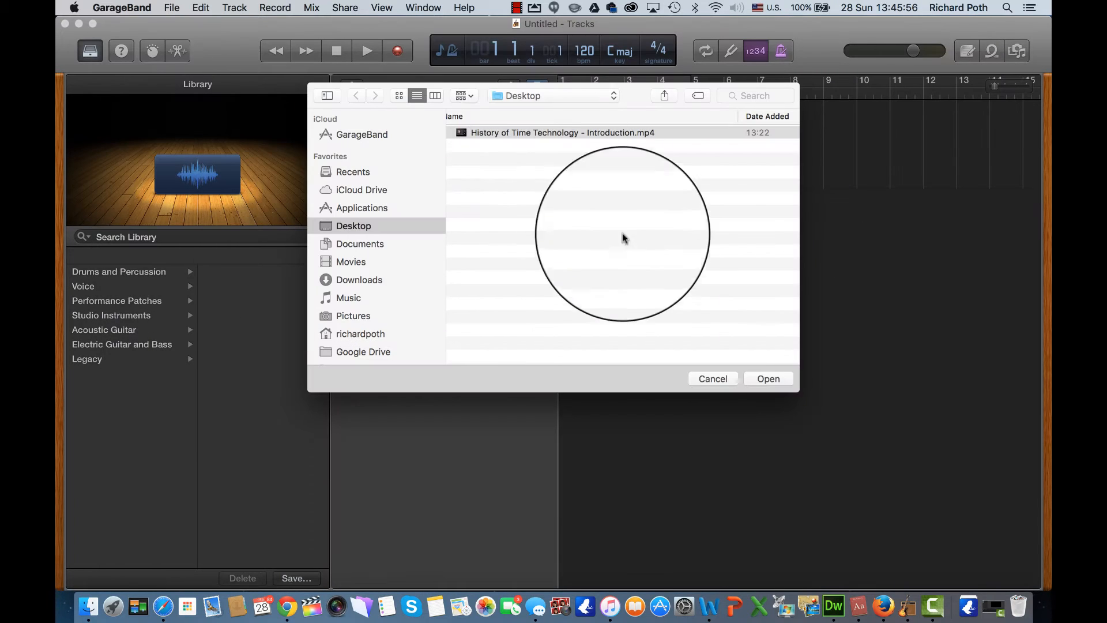
left_click(768, 378)
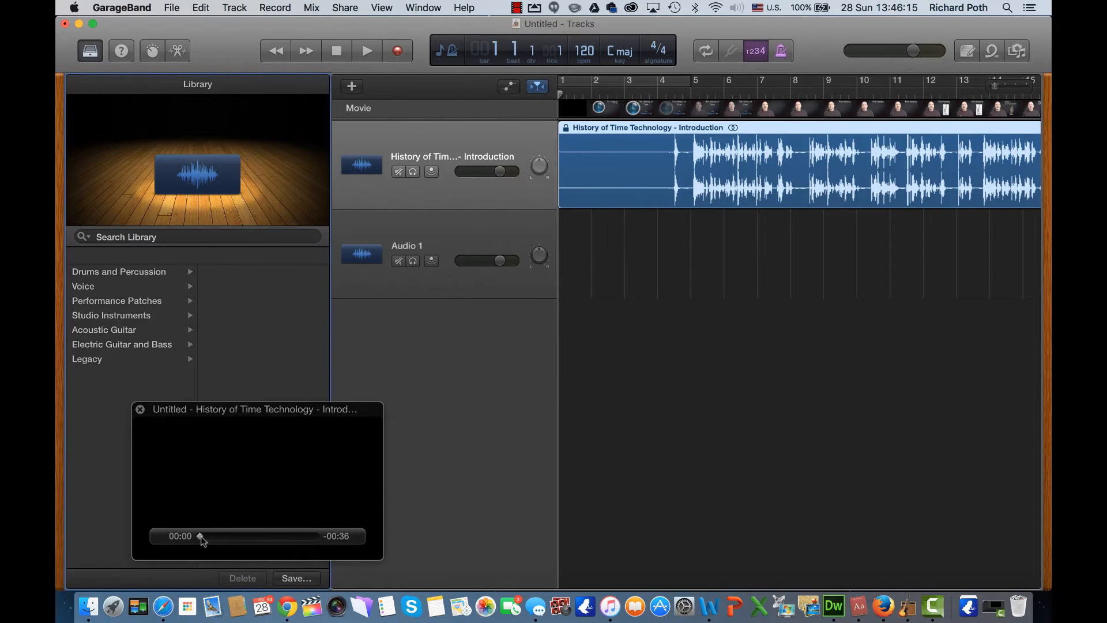
left_click(366, 50)
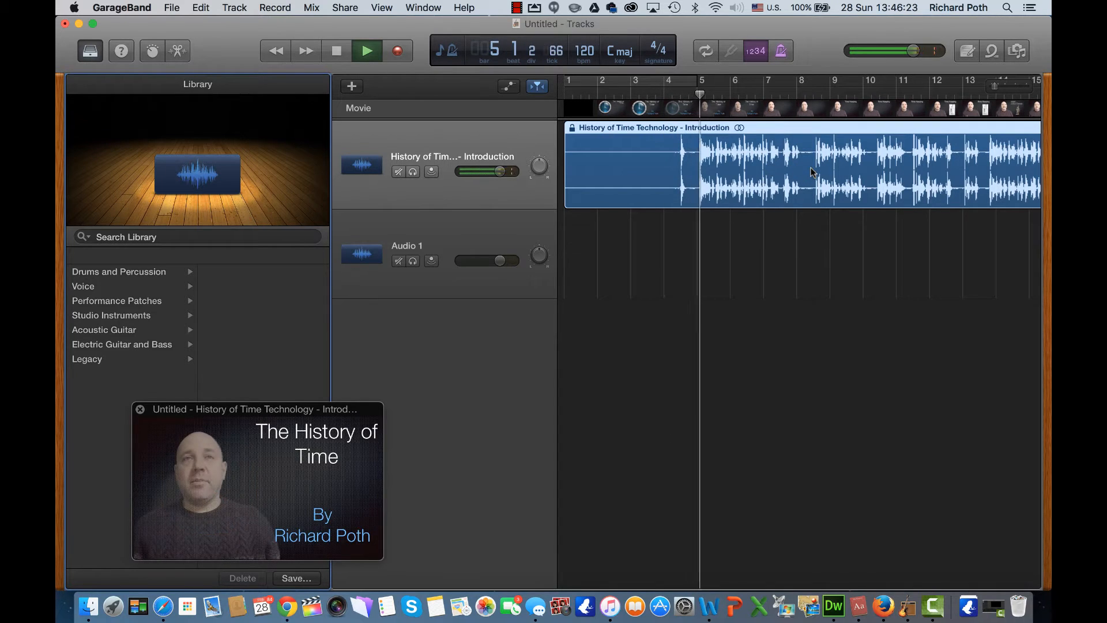
left_click(367, 50)
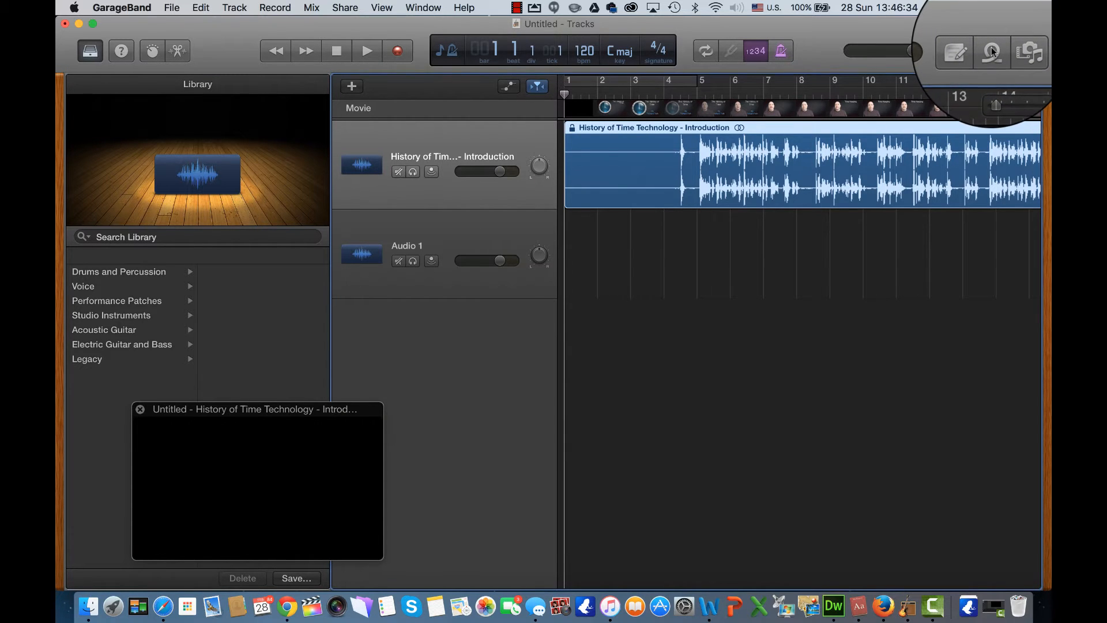
Filter the Loop Browser to Guitars and audition loops like Acoustic Noodling 05 against the movie.
left_click(991, 51)
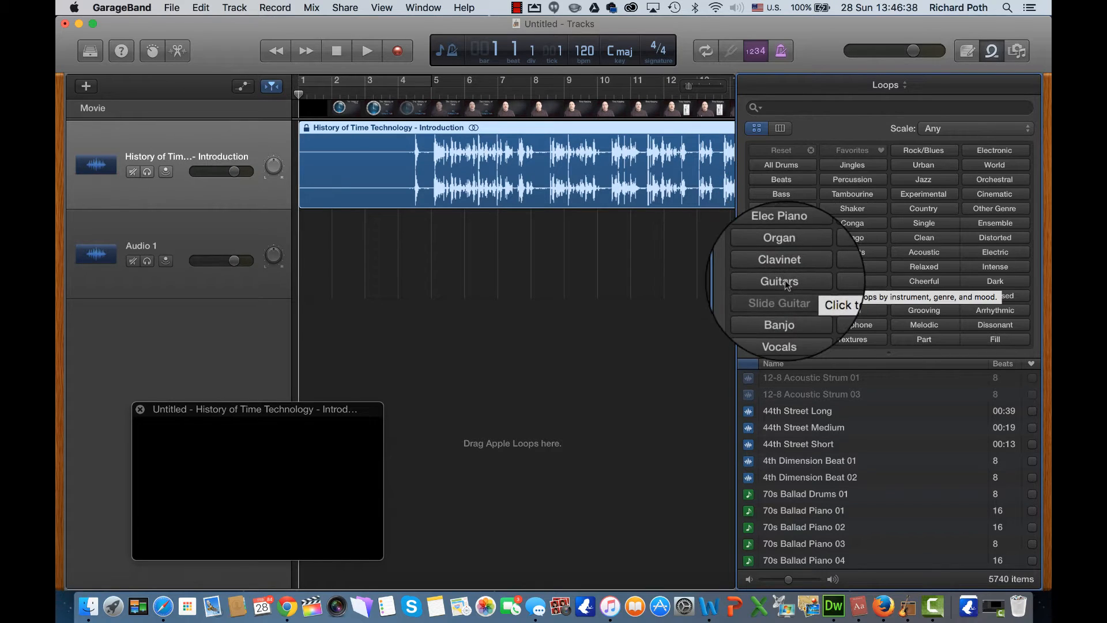
left_click(781, 282)
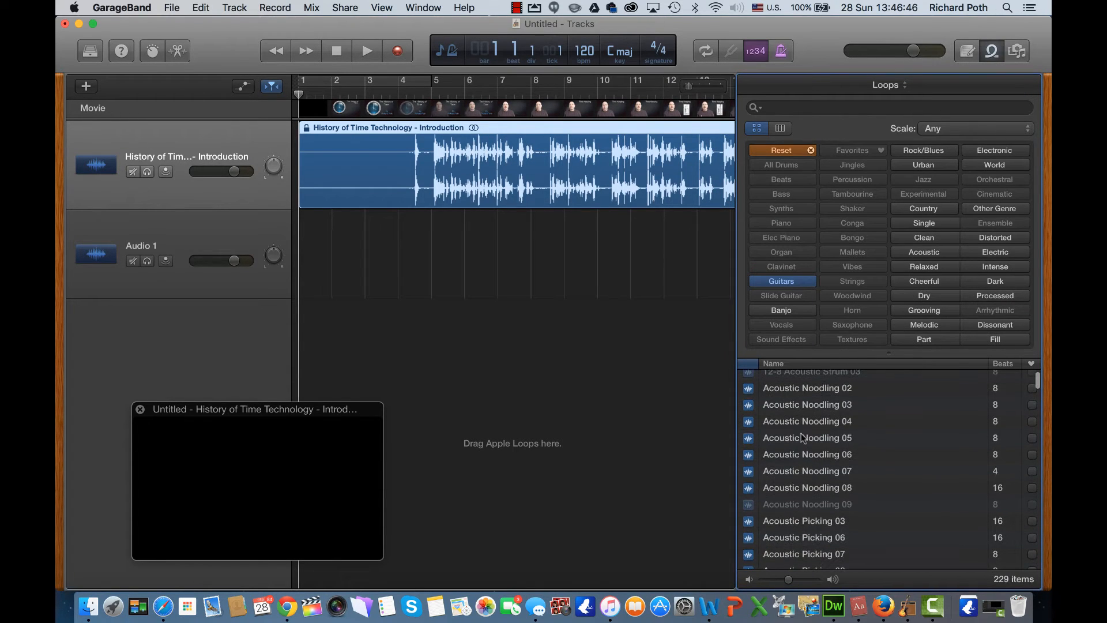
left_click(808, 437)
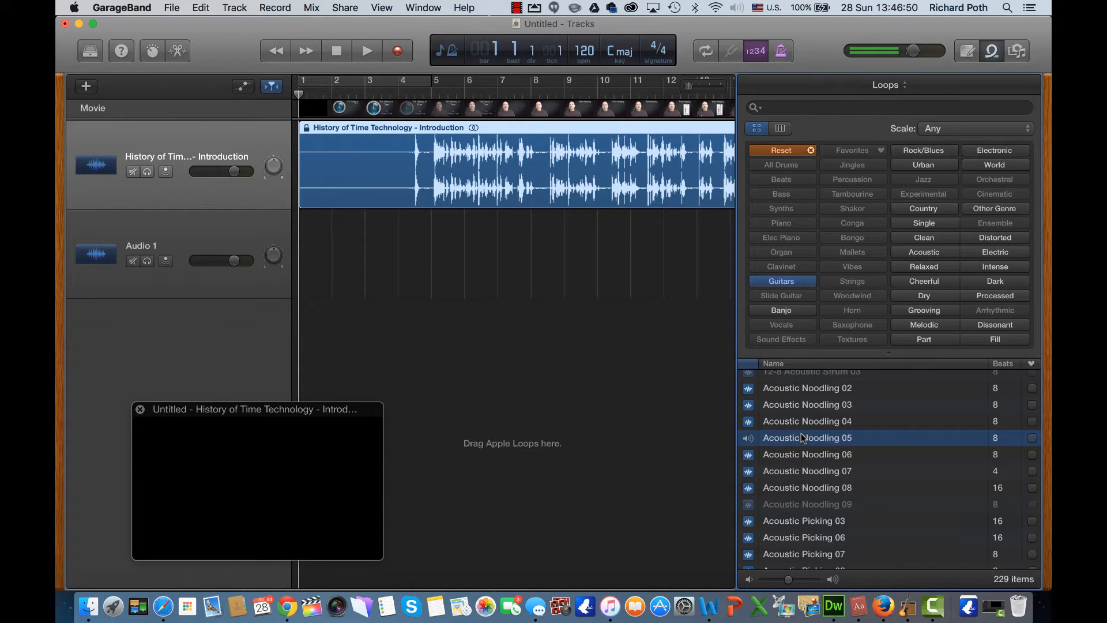
left_click(366, 50)
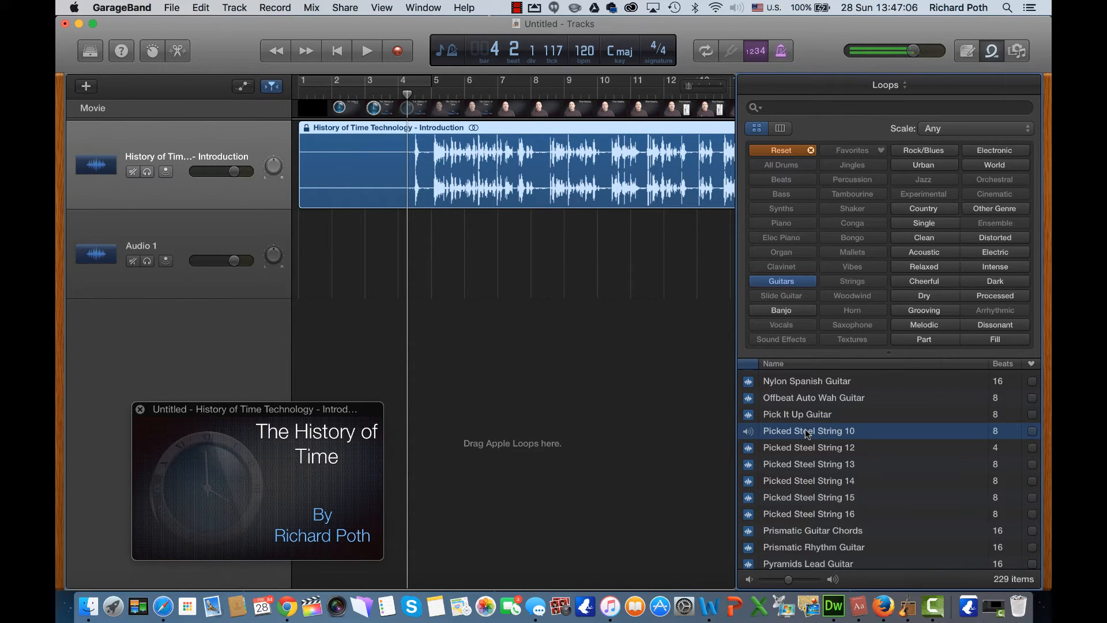
left_click(367, 49)
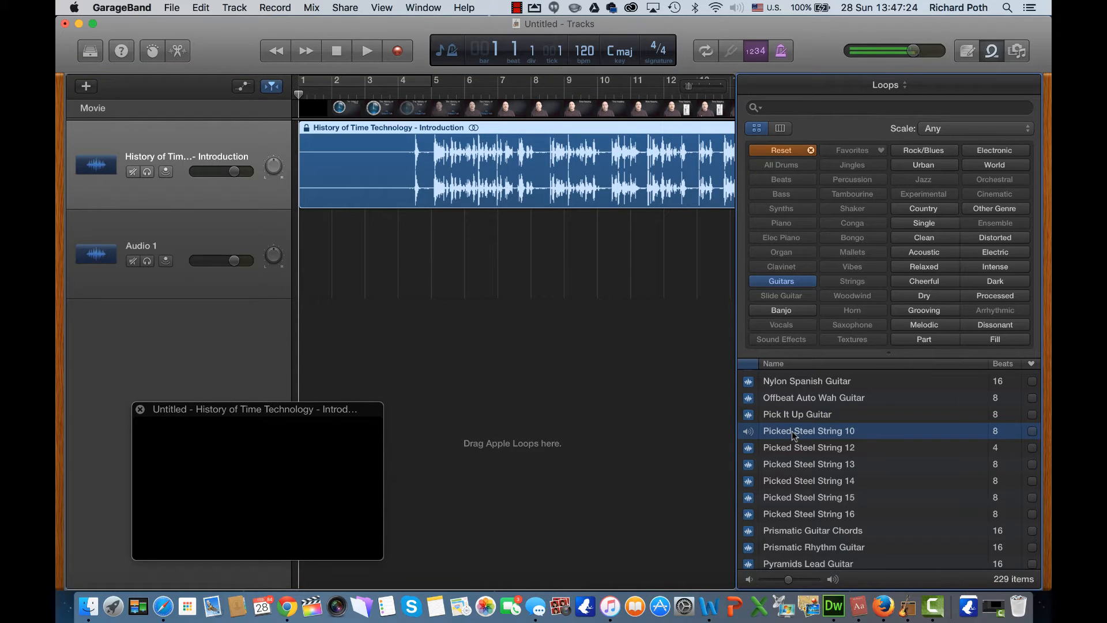
left_click(366, 50)
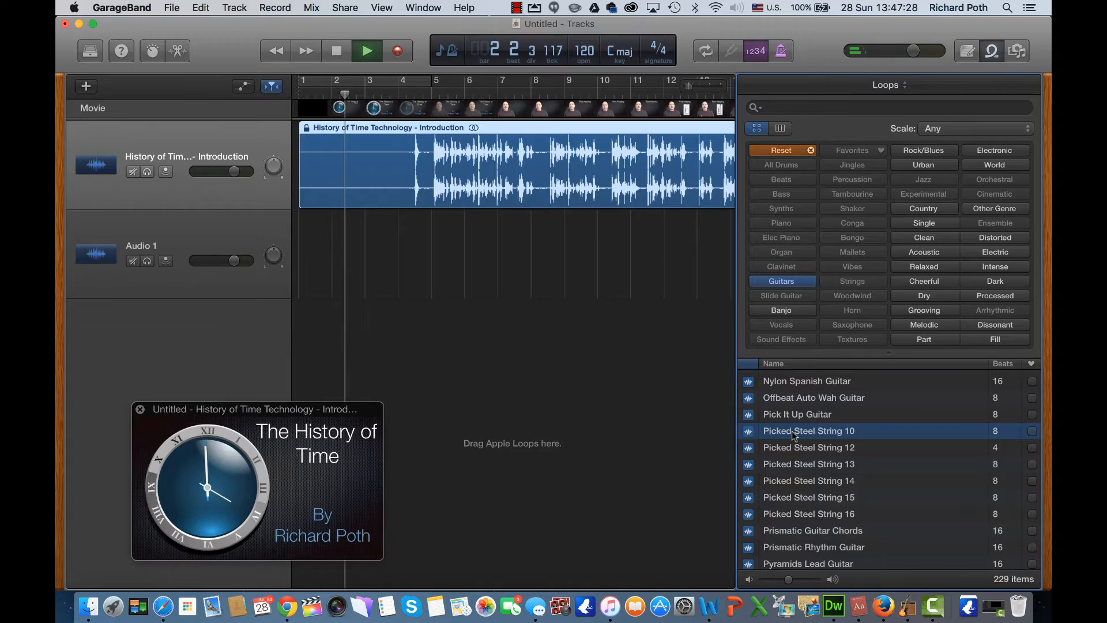
left_click(365, 50)
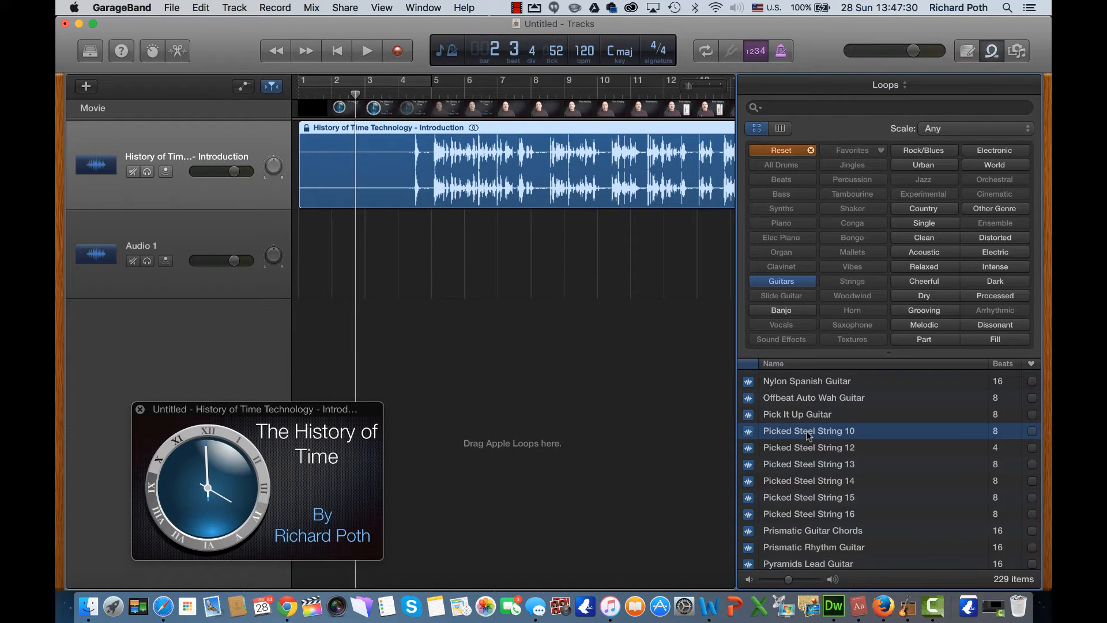
Place two back-to-back Picked Steel String 10 regions on Audio 1 and move the playhead to bar 5.
left_click_drag(808, 430, 430, 273)
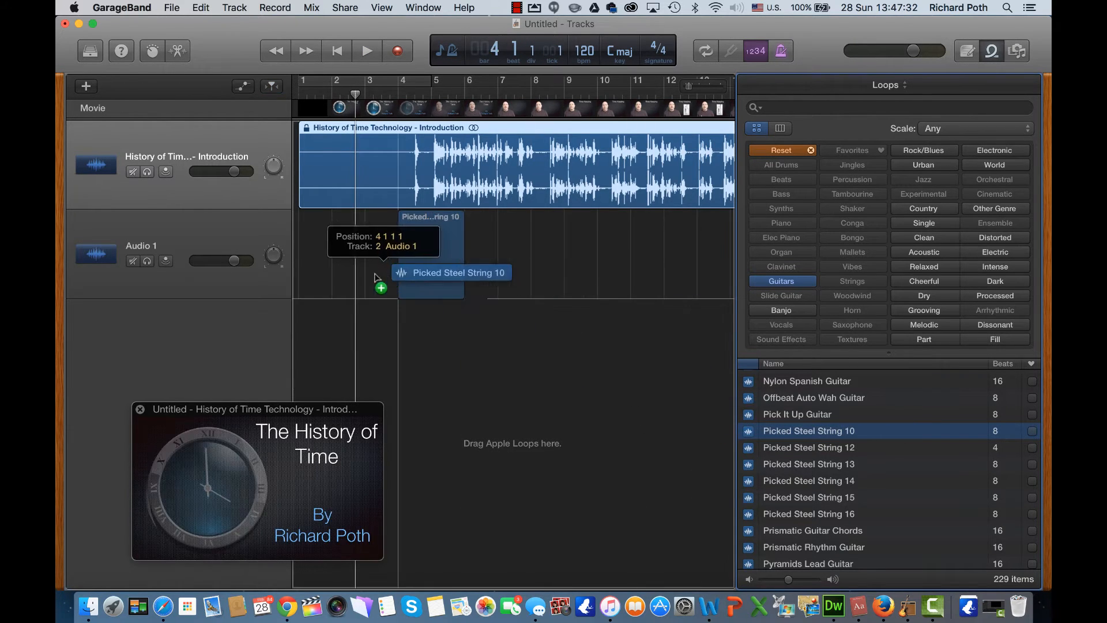
left_click_drag(451, 273, 332, 254)
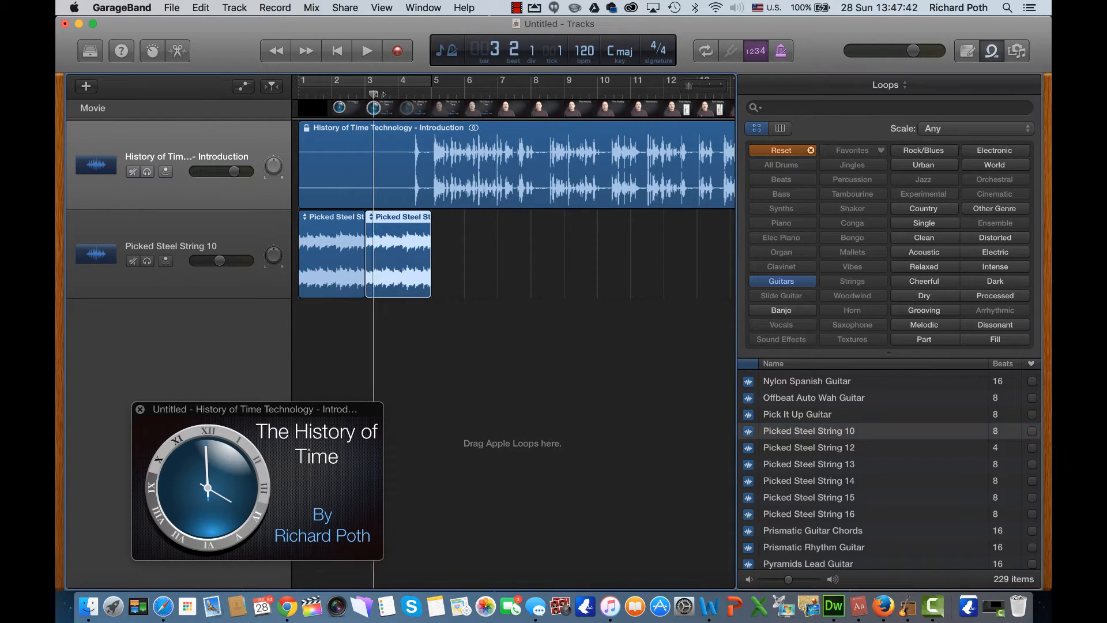
left_click(366, 50)
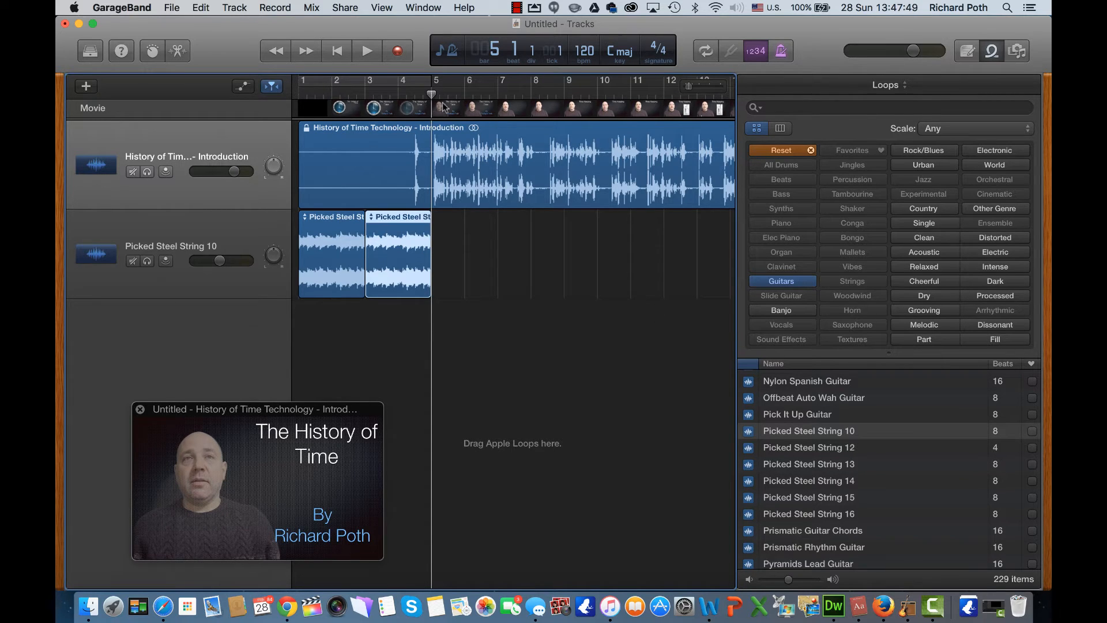
left_click(366, 49)
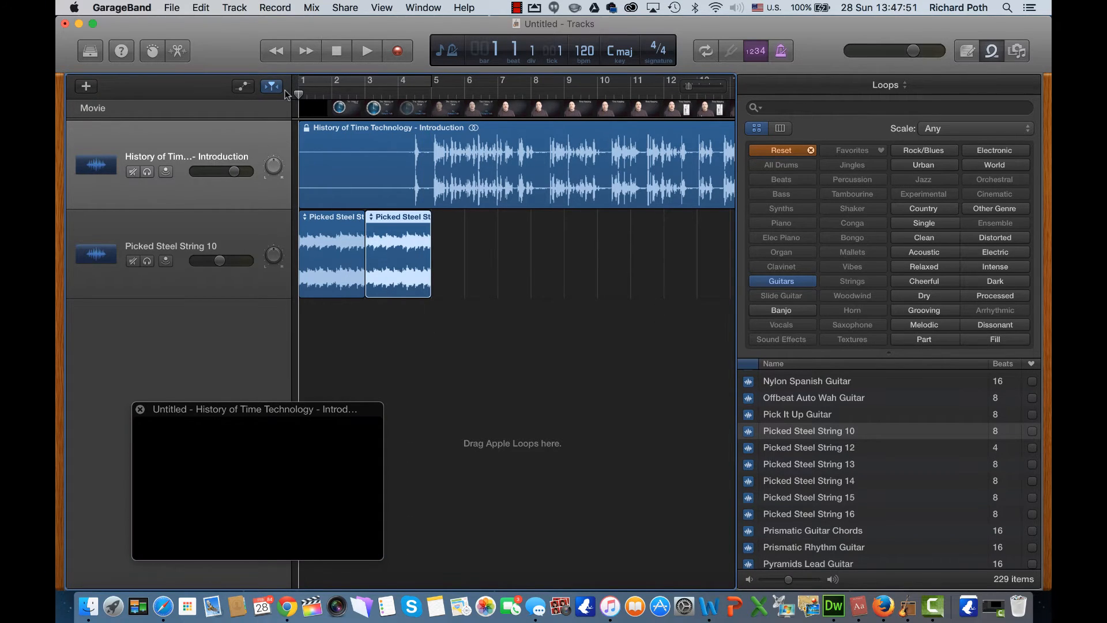
left_click(366, 49)
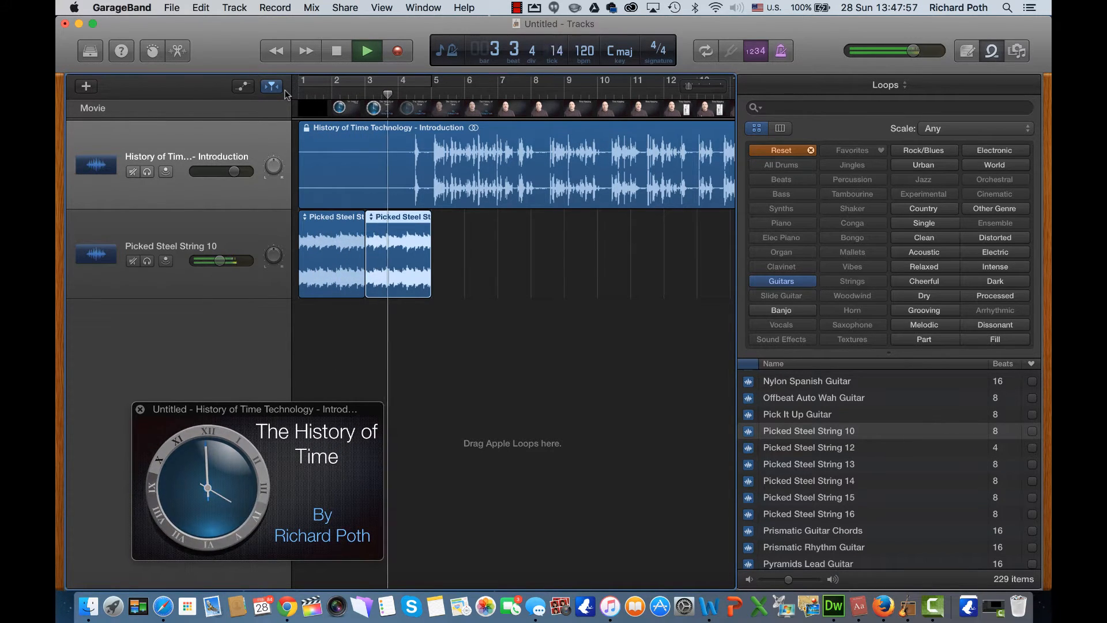
left_click(365, 50)
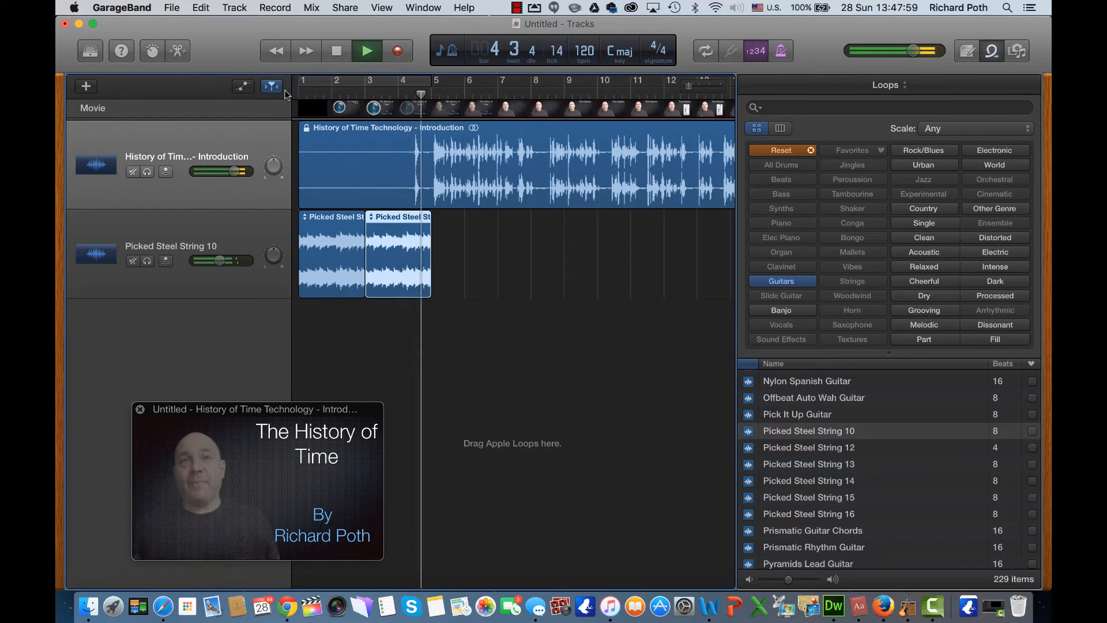
left_click(365, 50)
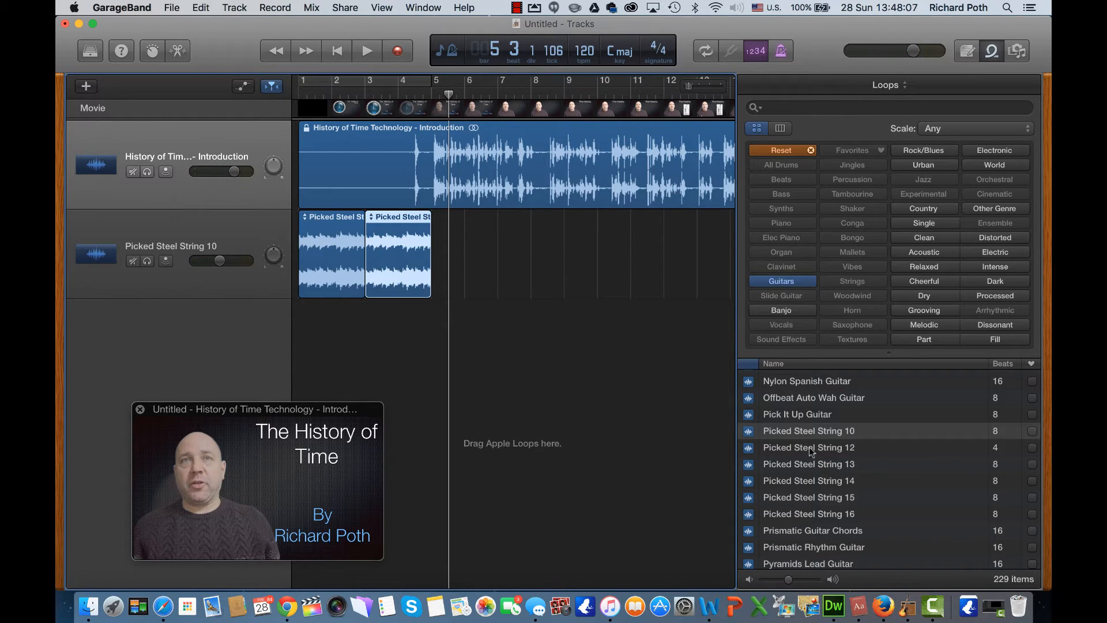
left_click(809, 448)
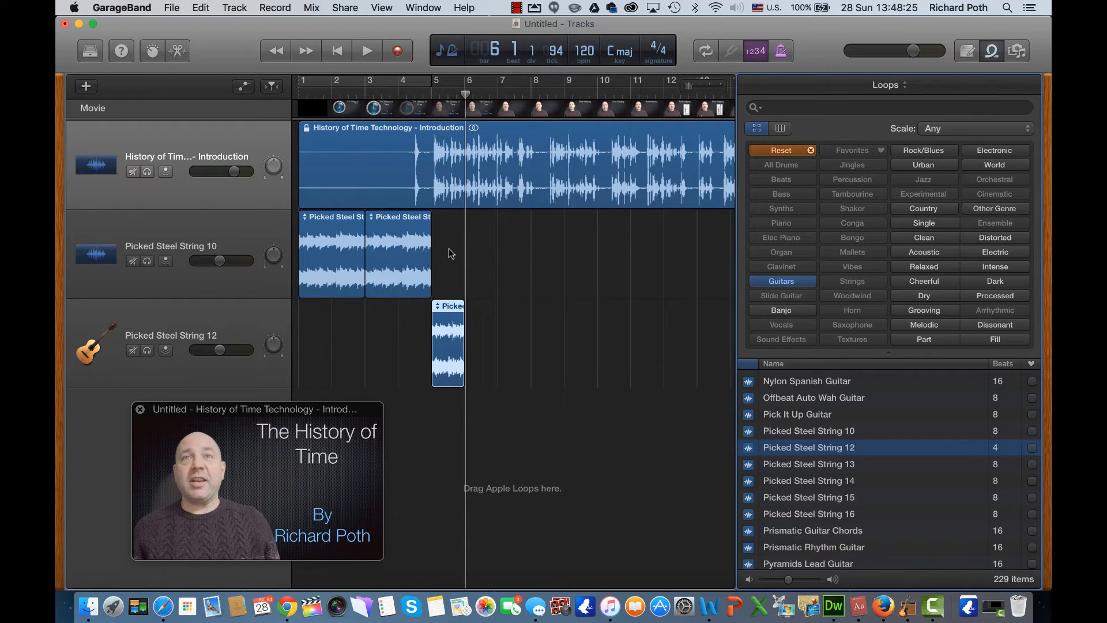
mouse_move(476, 354)
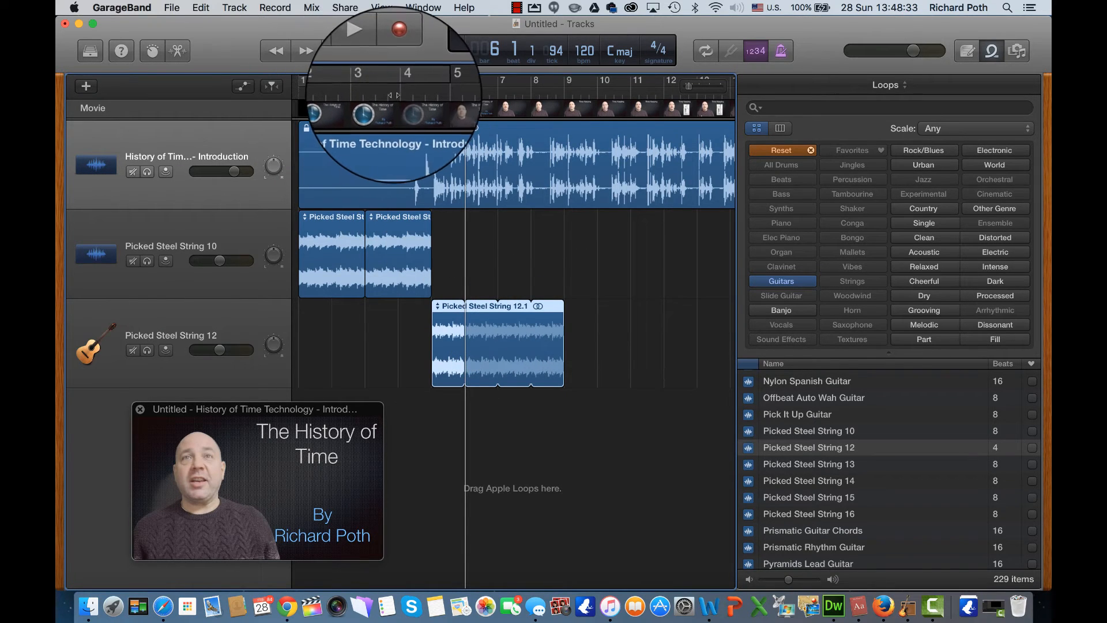
Play back the Picked Steel String 12 loop extended to bar 9, then stop.
left_click(353, 30)
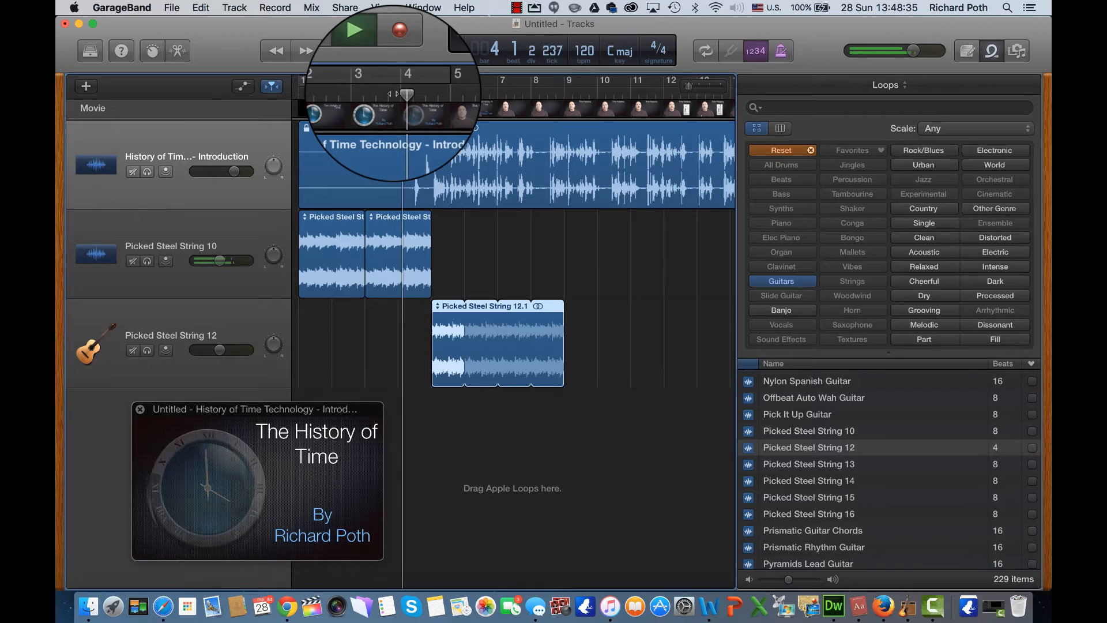
left_click(352, 30)
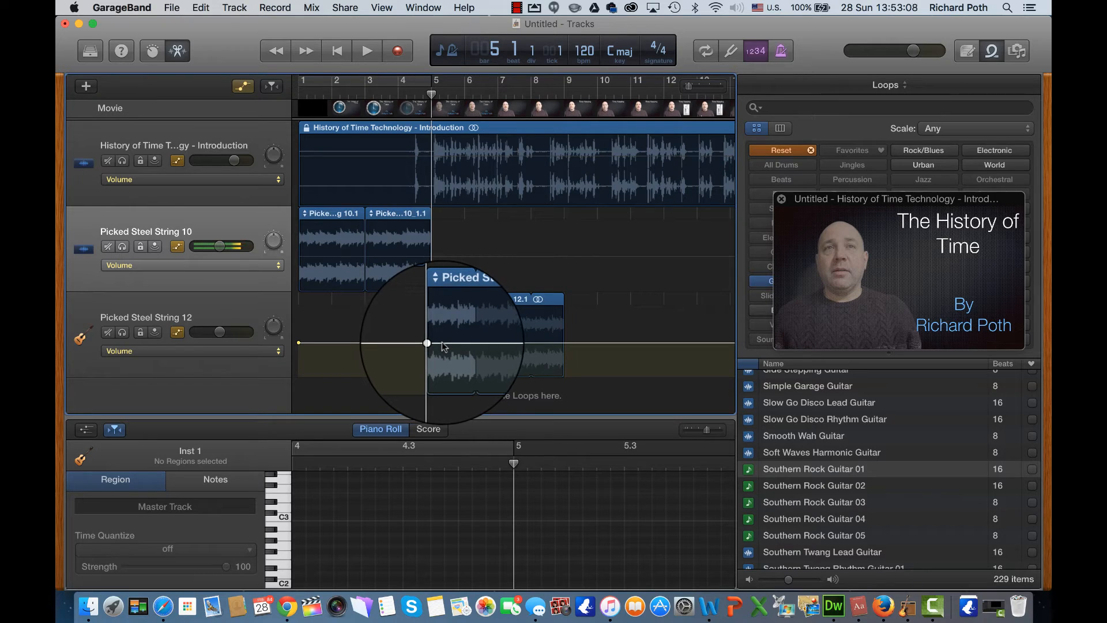
Drag a volume automation point down just after bar 5 and audition the dip.
left_click_drag(427, 343, 442, 357)
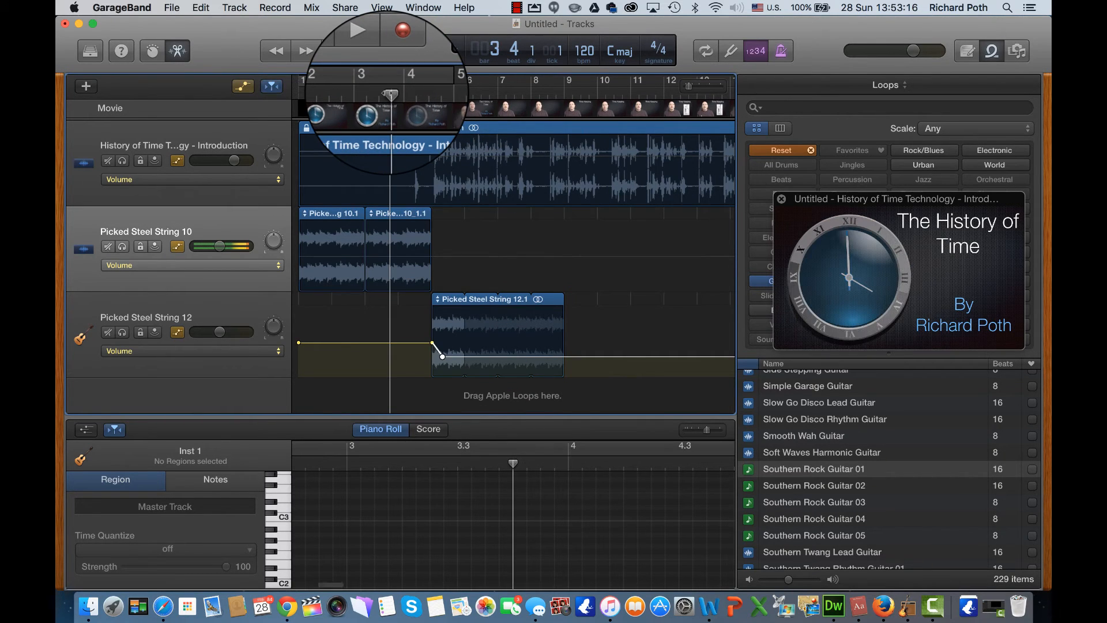
left_click(355, 30)
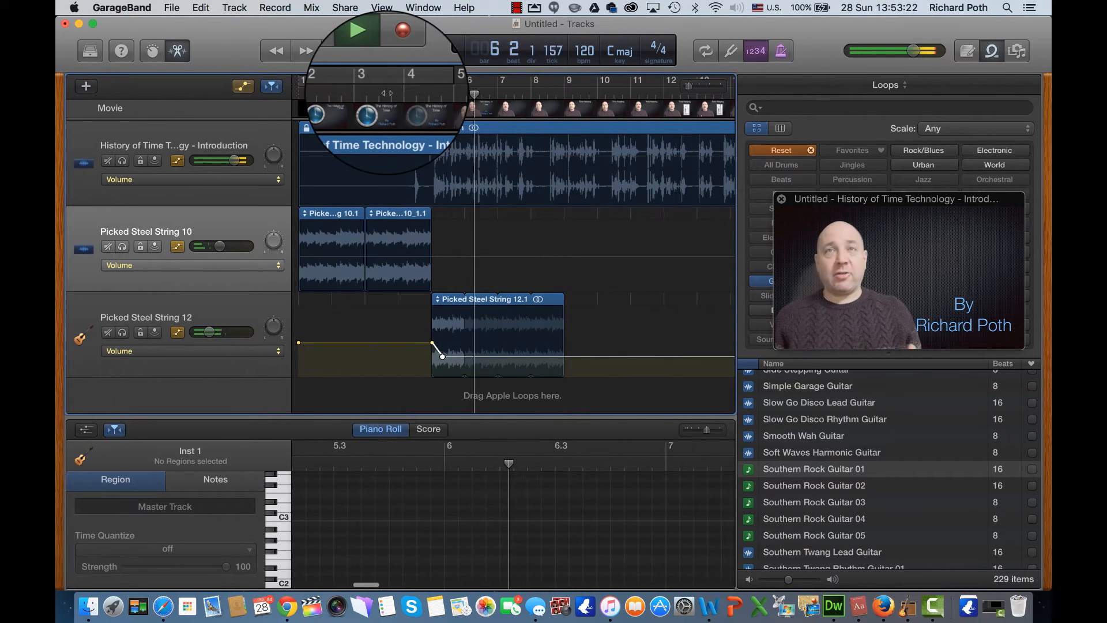
left_click(355, 30)
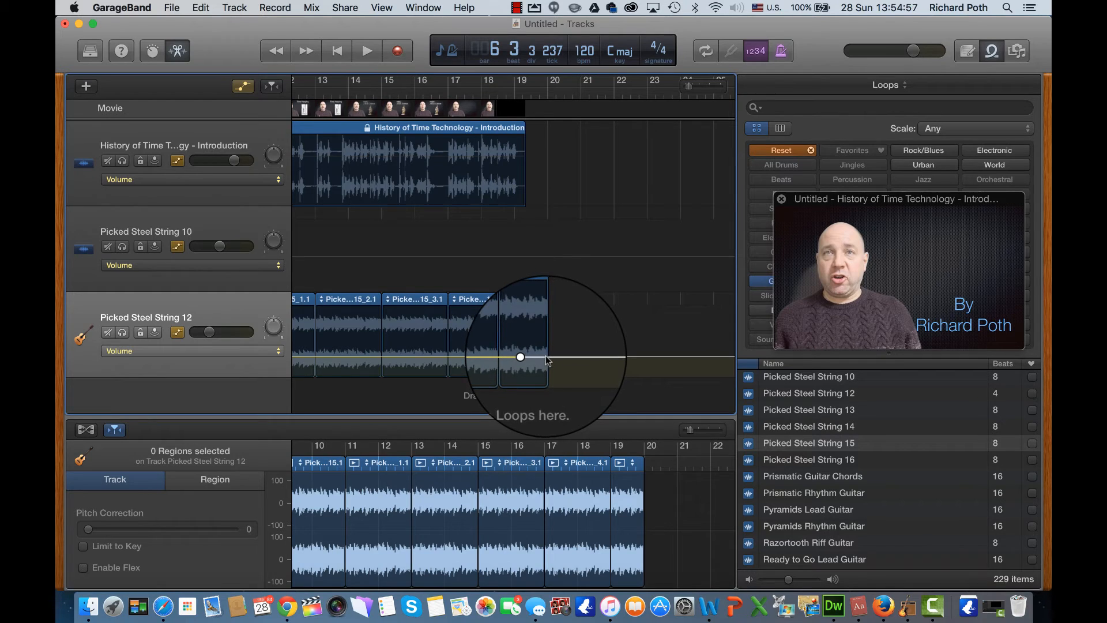
Pull the last volume automation point down near bar 19 and audition the fade-out.
left_click_drag(521, 356, 546, 370)
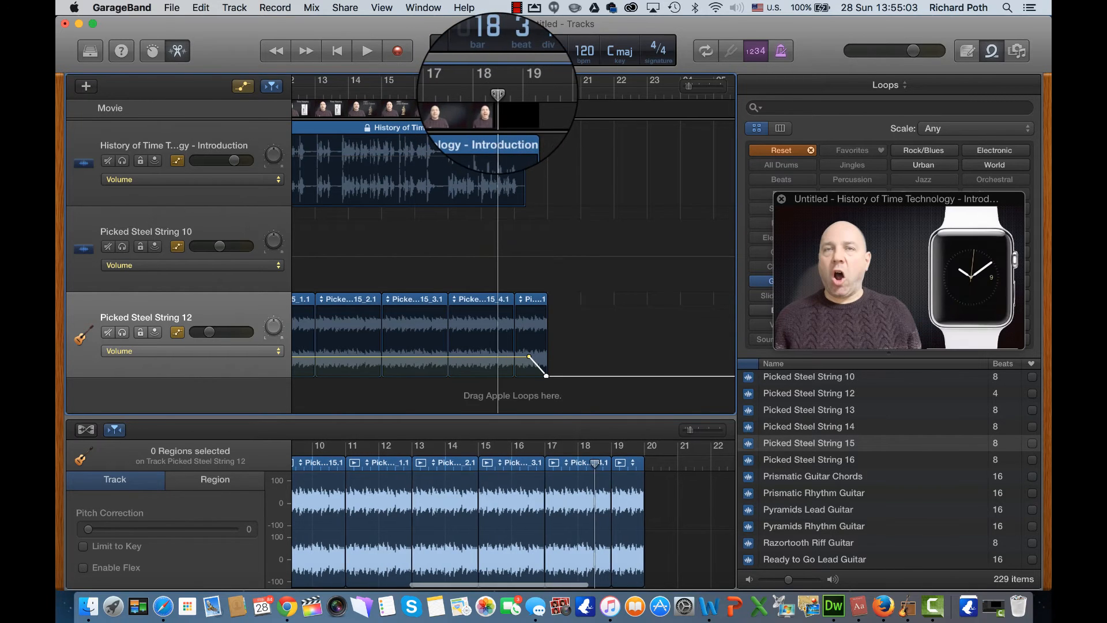
left_click(366, 49)
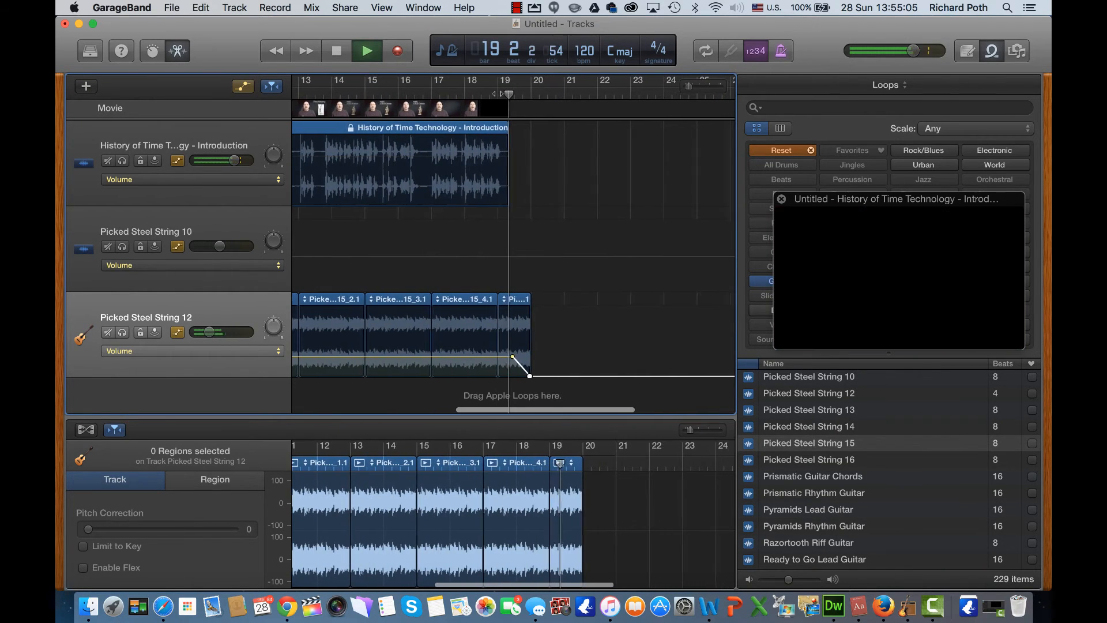
left_click(366, 50)
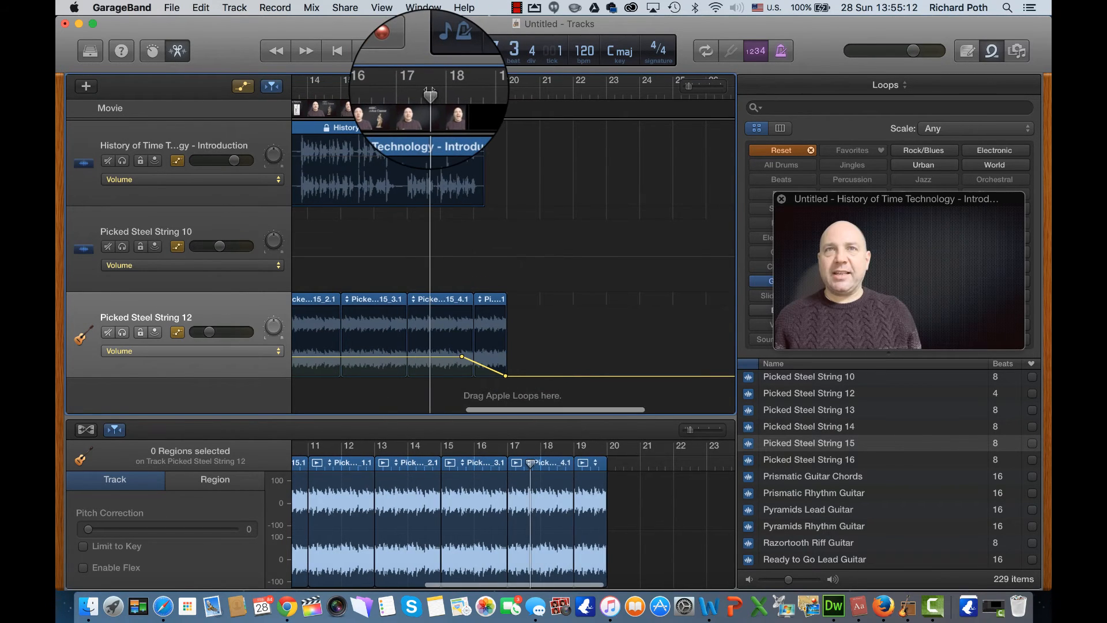
left_click(367, 49)
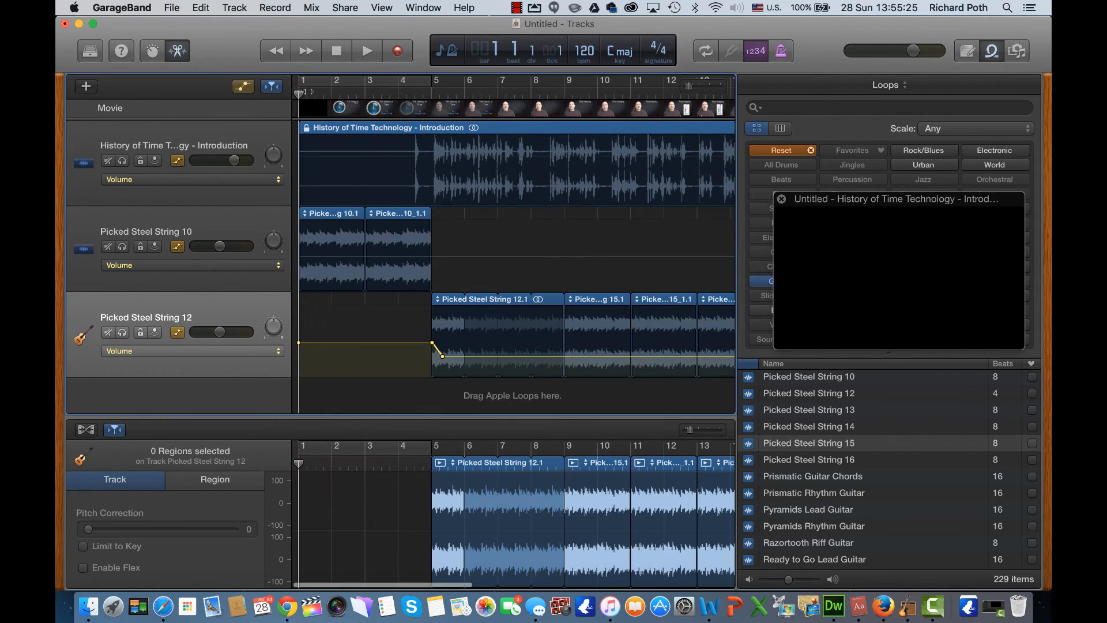
left_click(366, 50)
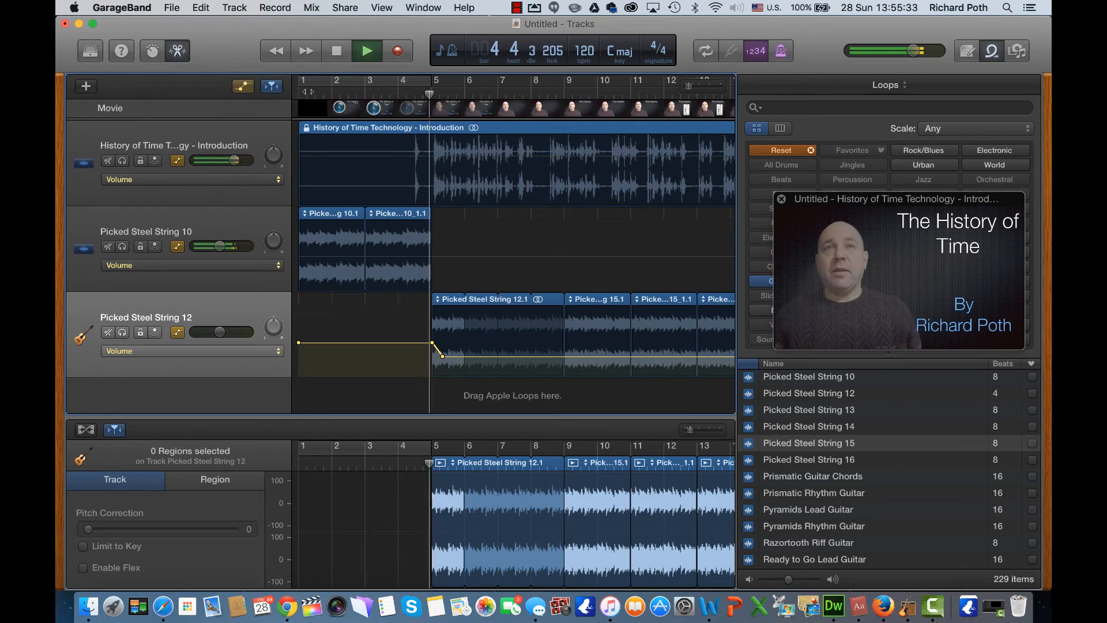
left_click(366, 50)
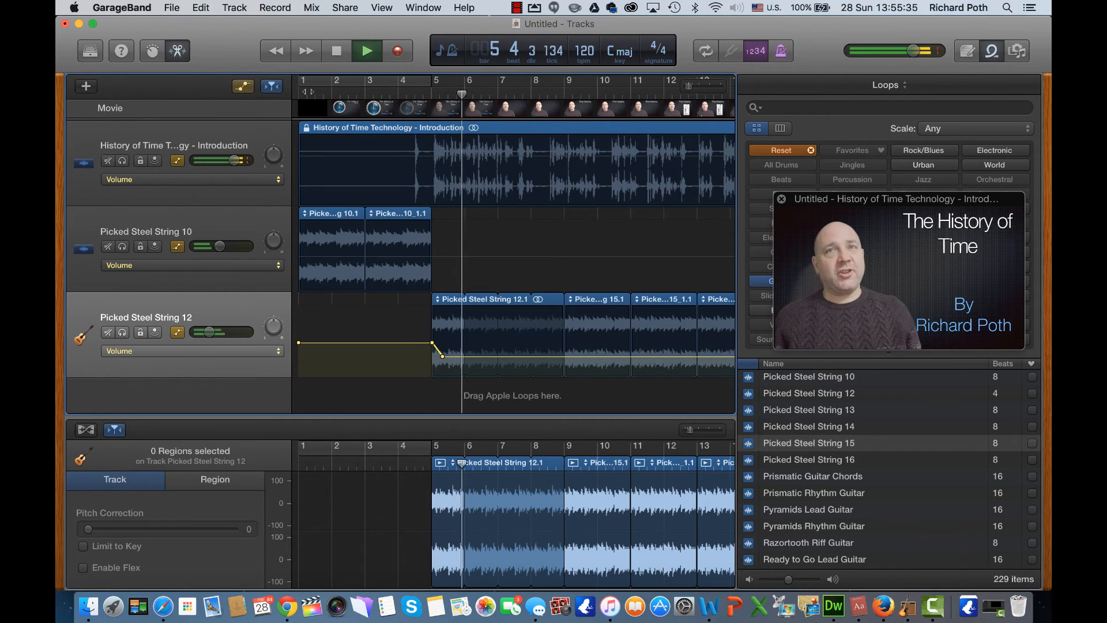
left_click(336, 50)
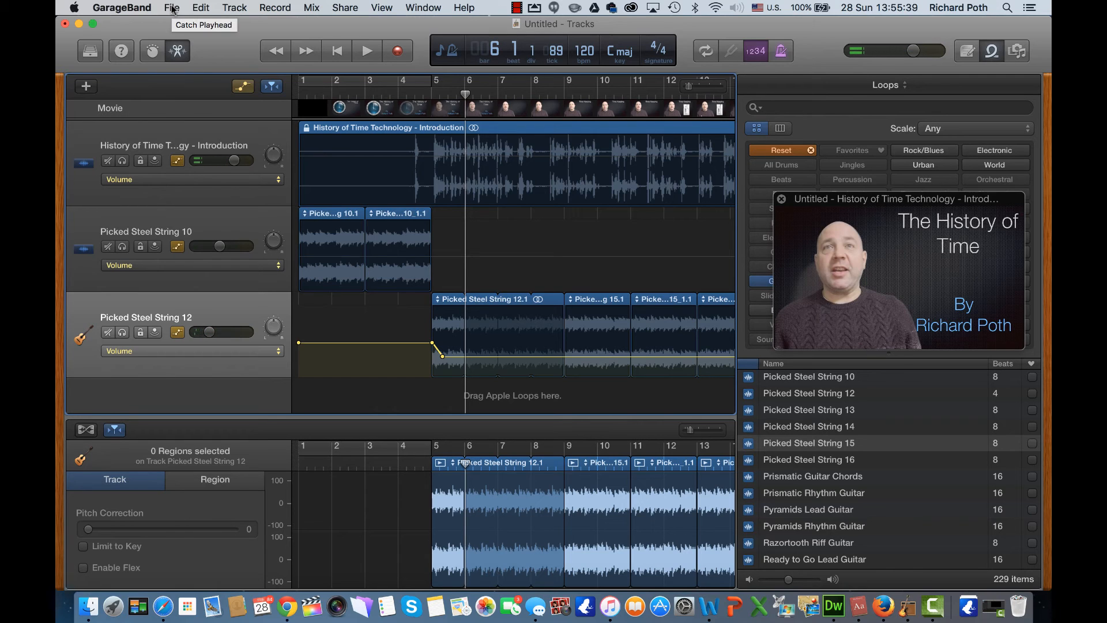
Export Audio to Movie with the HD 1080p preset as '…Introduction with Soundtrack'.
left_click(172, 8)
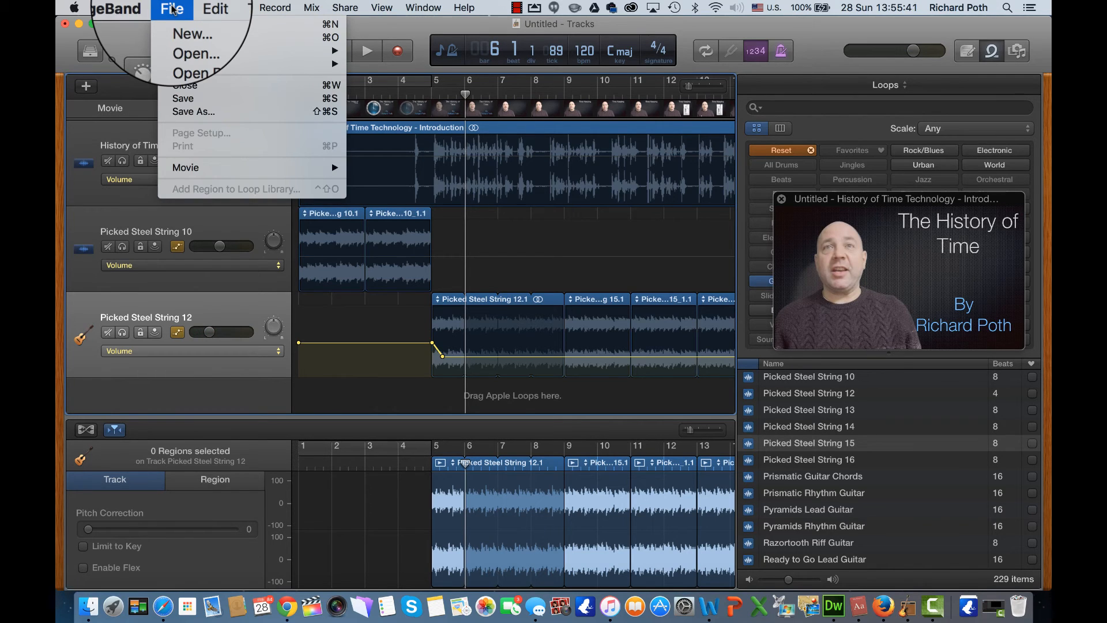
mouse_move(185, 167)
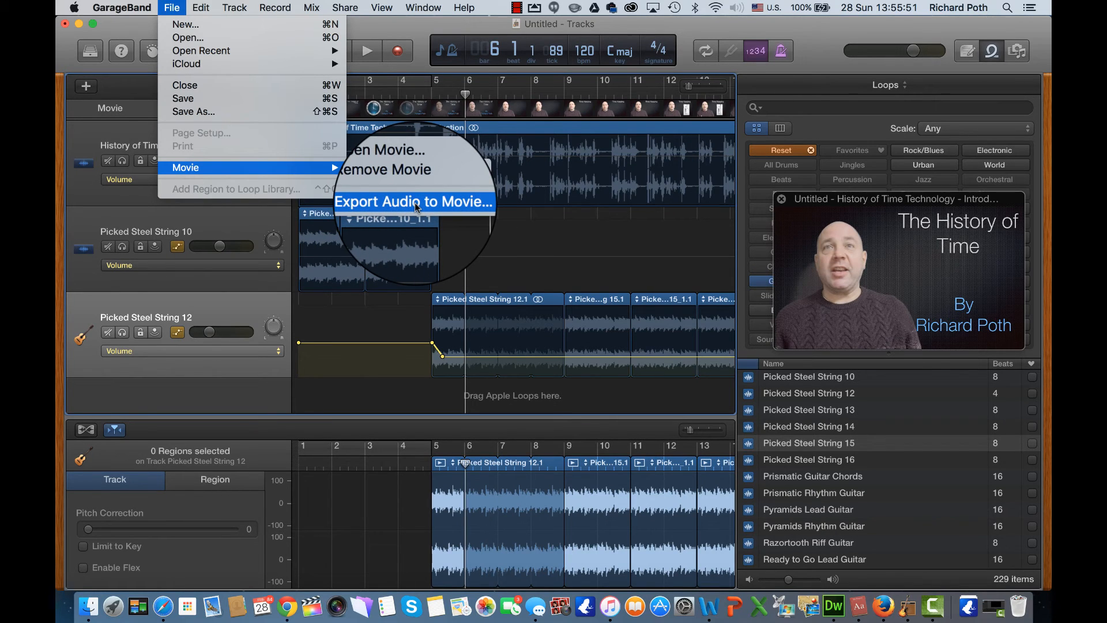
left_click(413, 200)
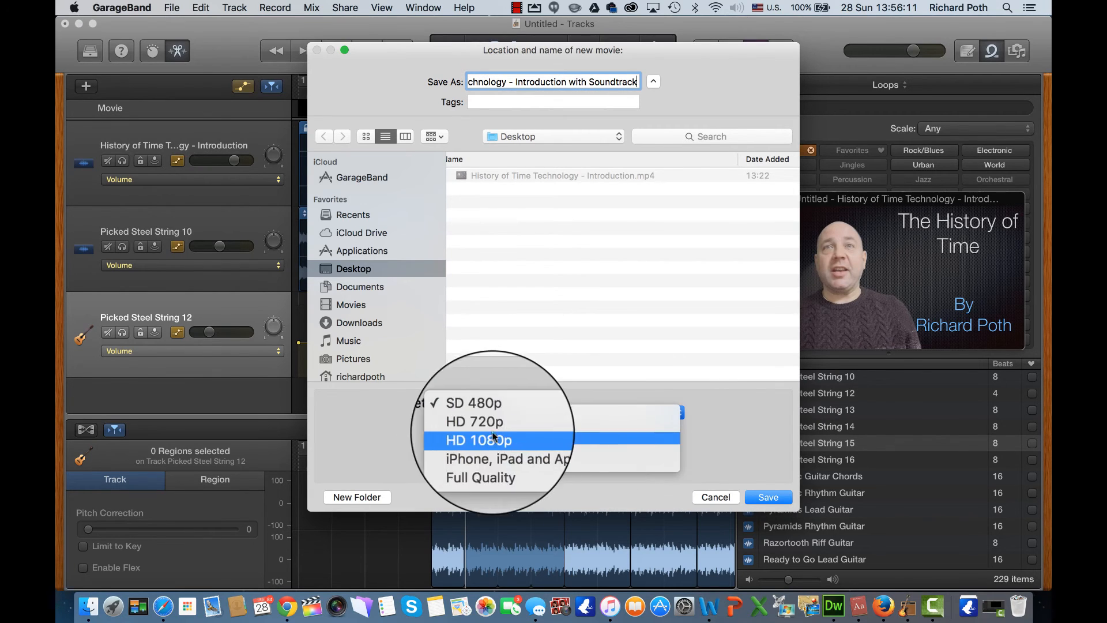
left_click(477, 439)
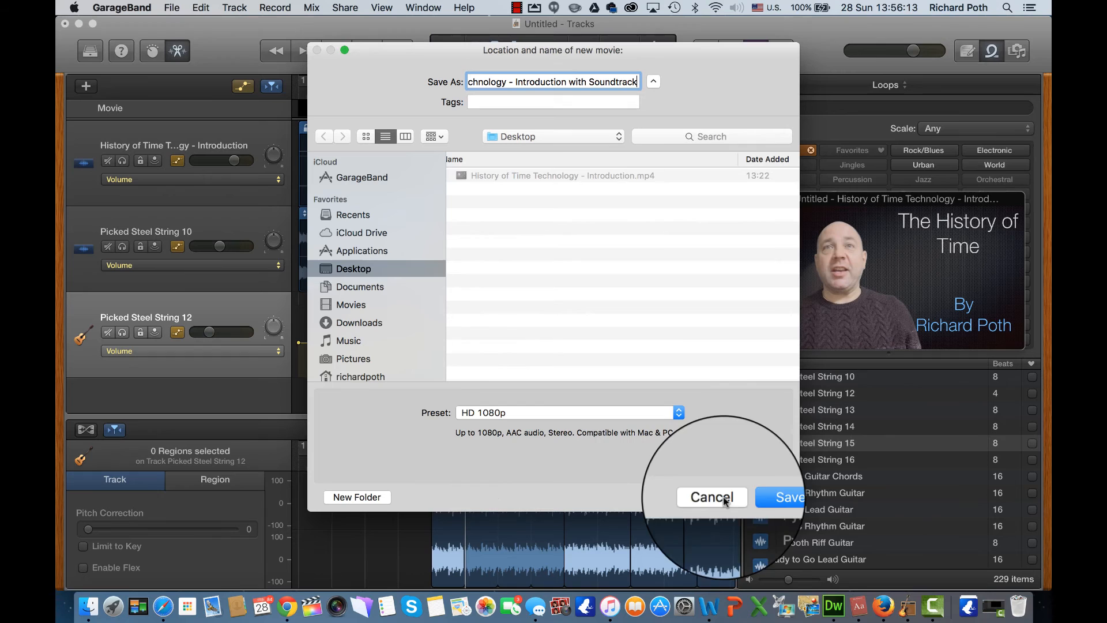
left_click(788, 496)
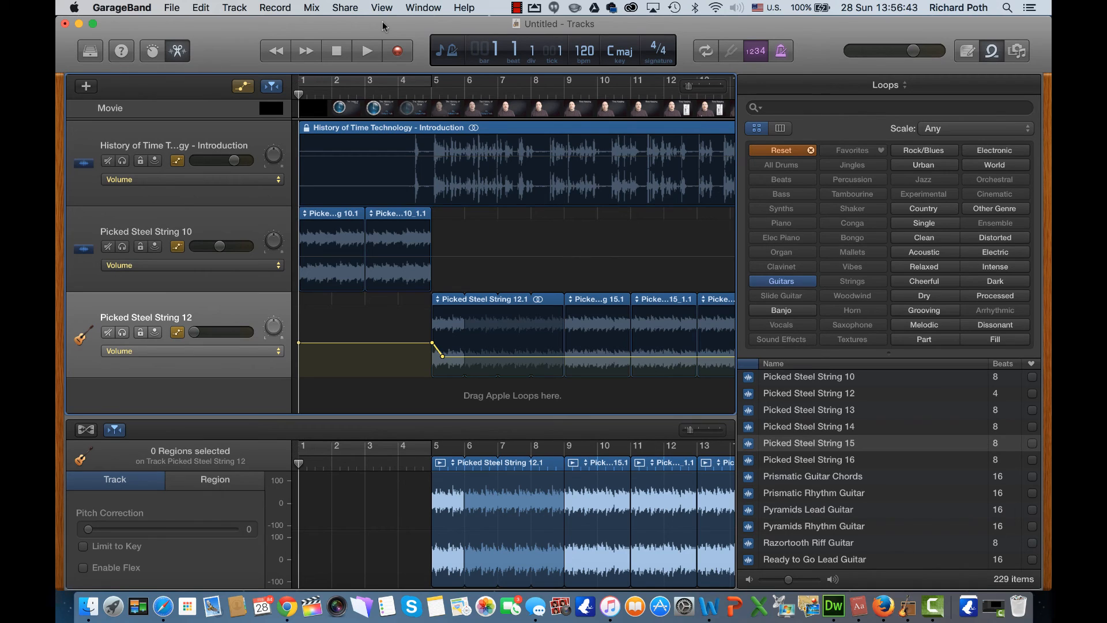
Save the project as 'History of Time' in the GarageBand folder.
left_click(171, 8)
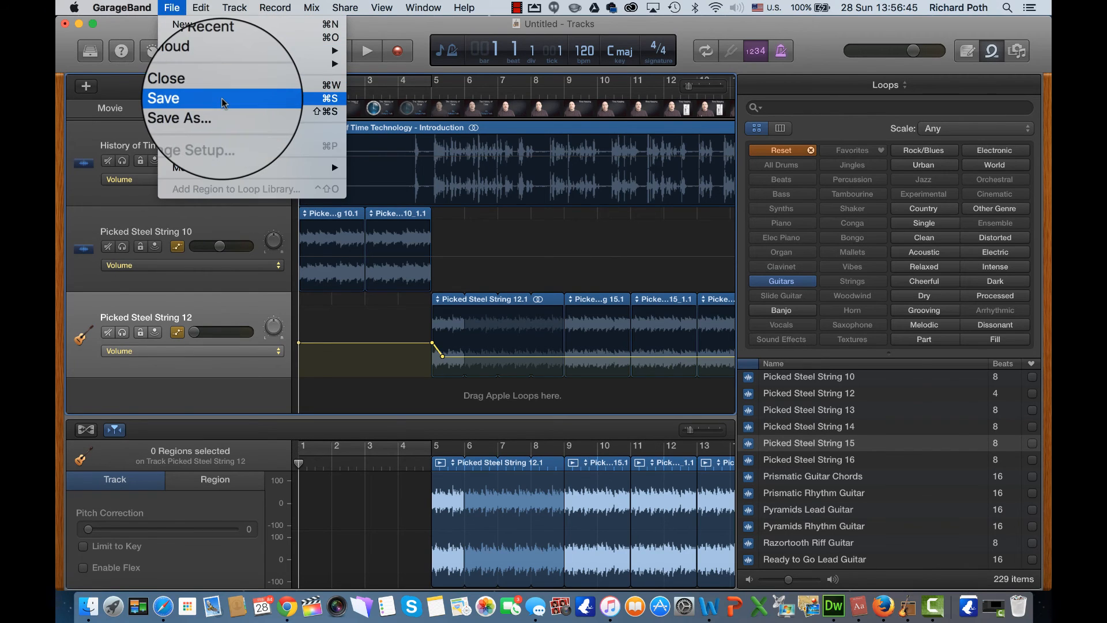
left_click(164, 98)
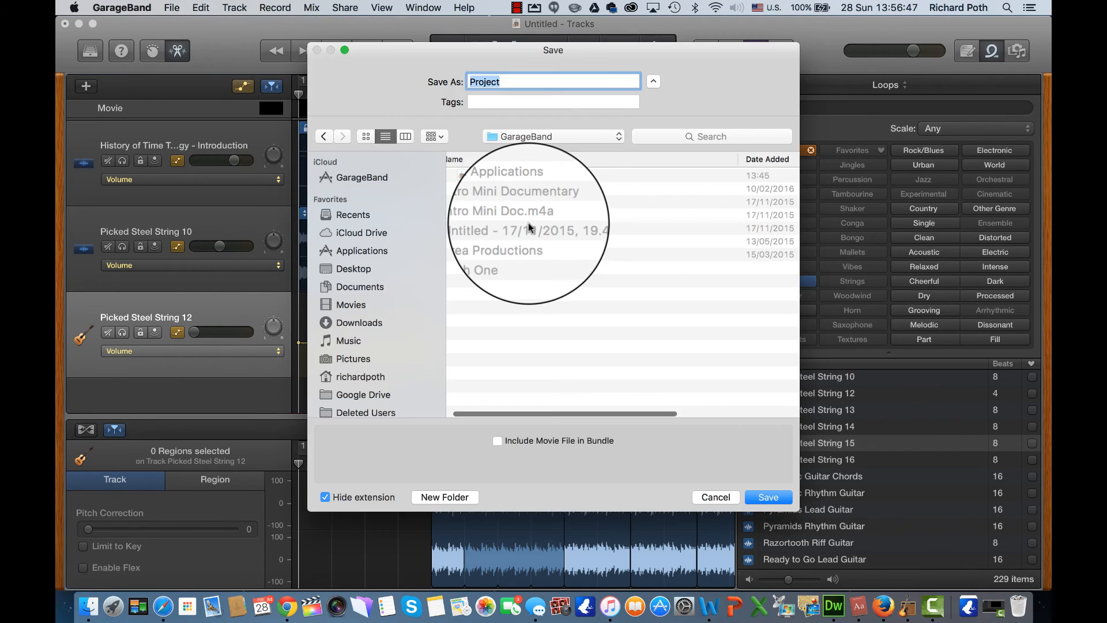
type("History of Time")
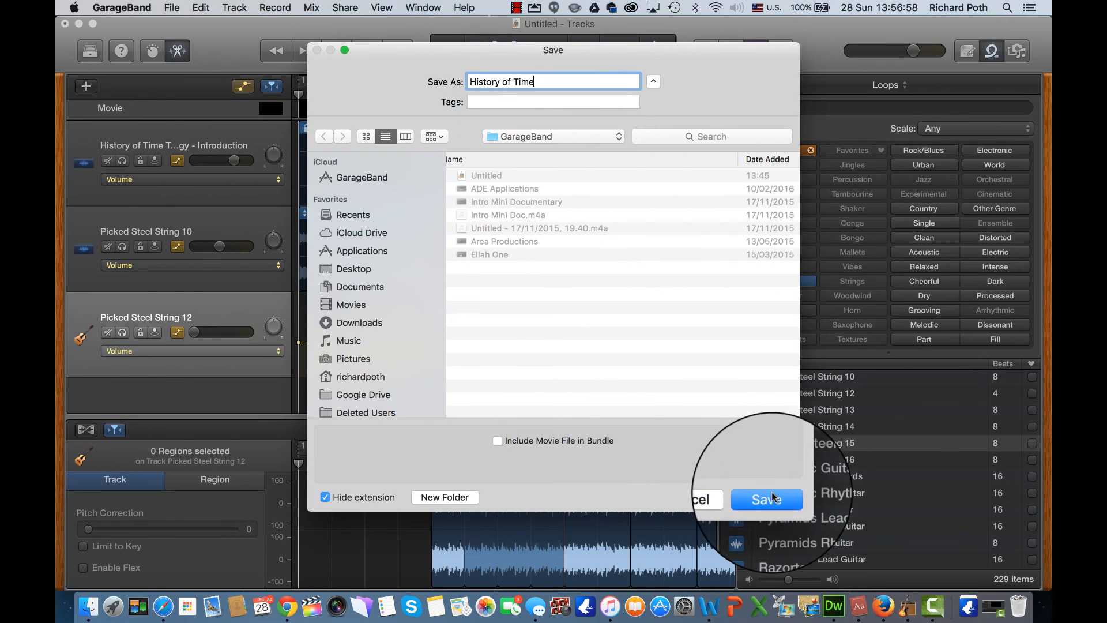
left_click(766, 499)
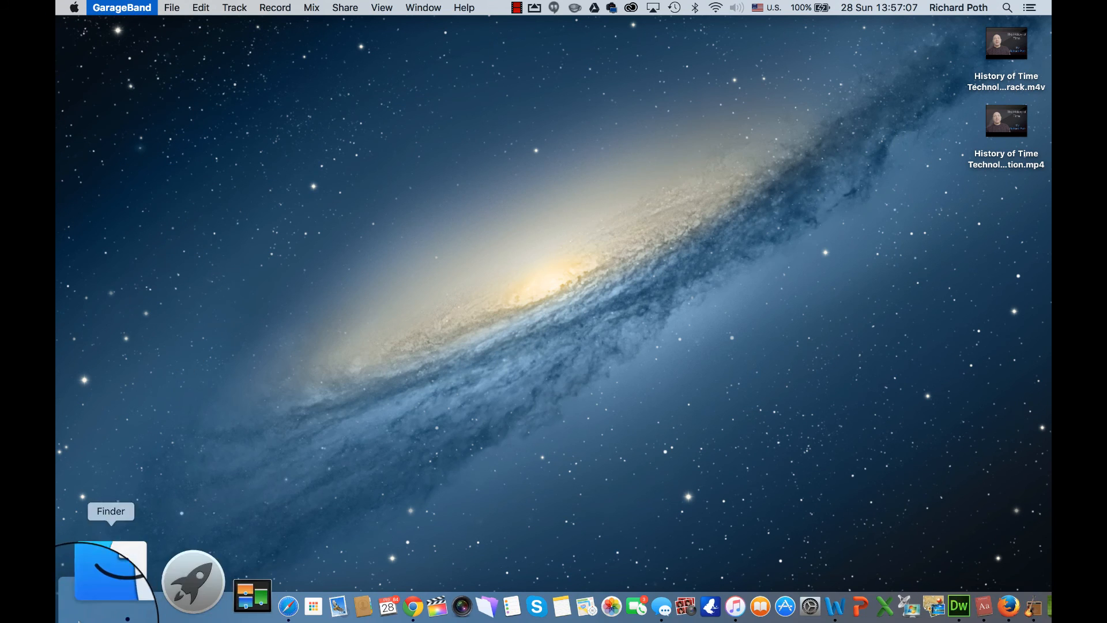
Switch to the Finder Desktop and select the exported Soundtrack.m4v movie.
left_click(111, 571)
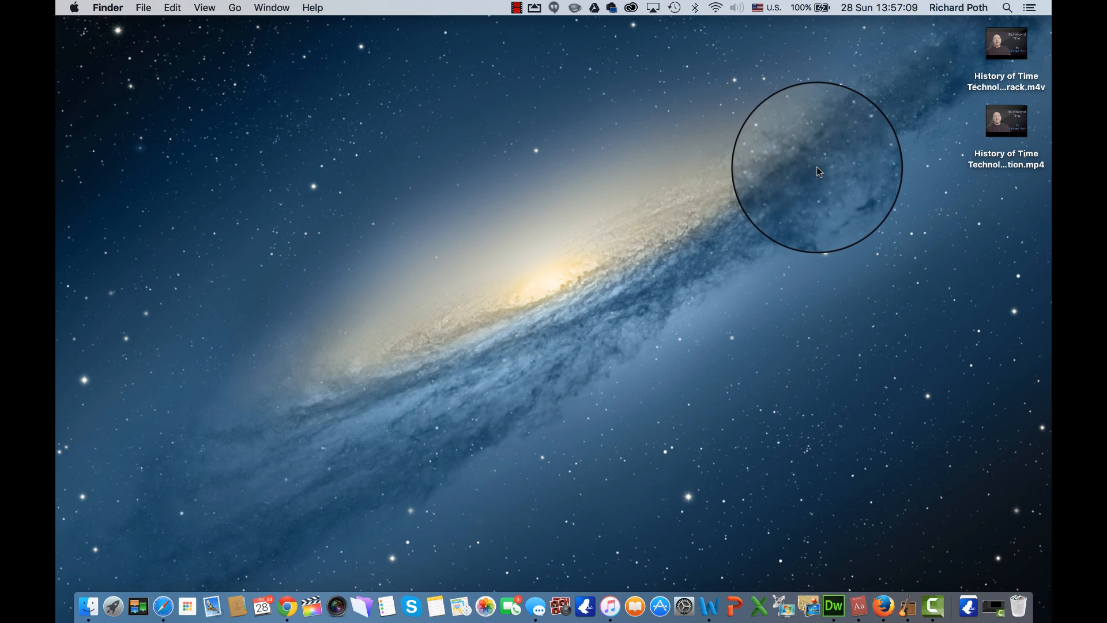
left_click(1005, 42)
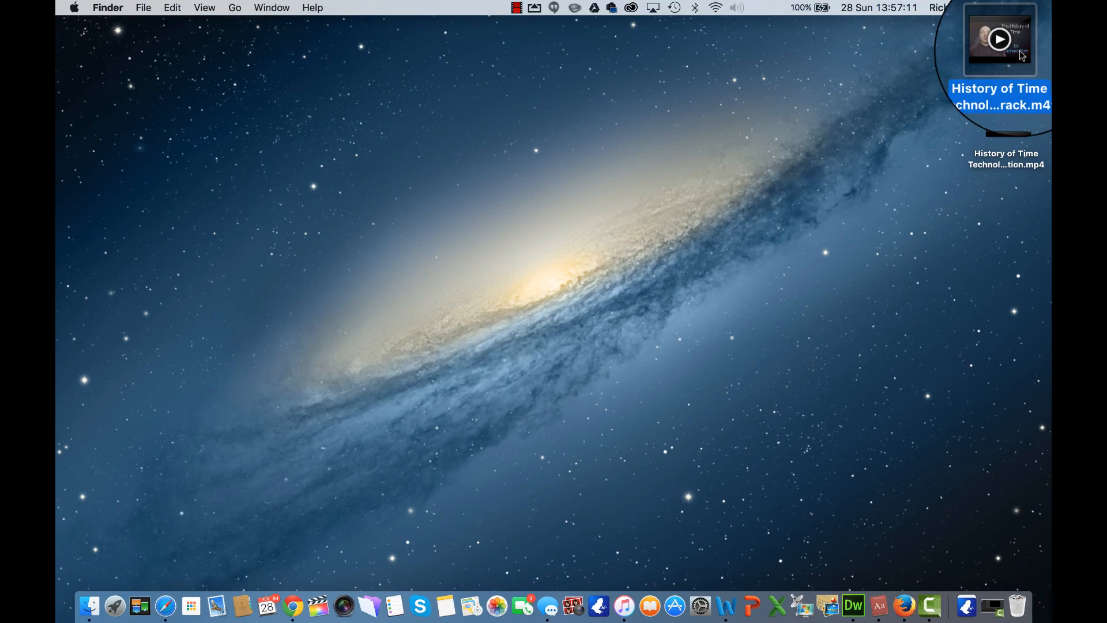